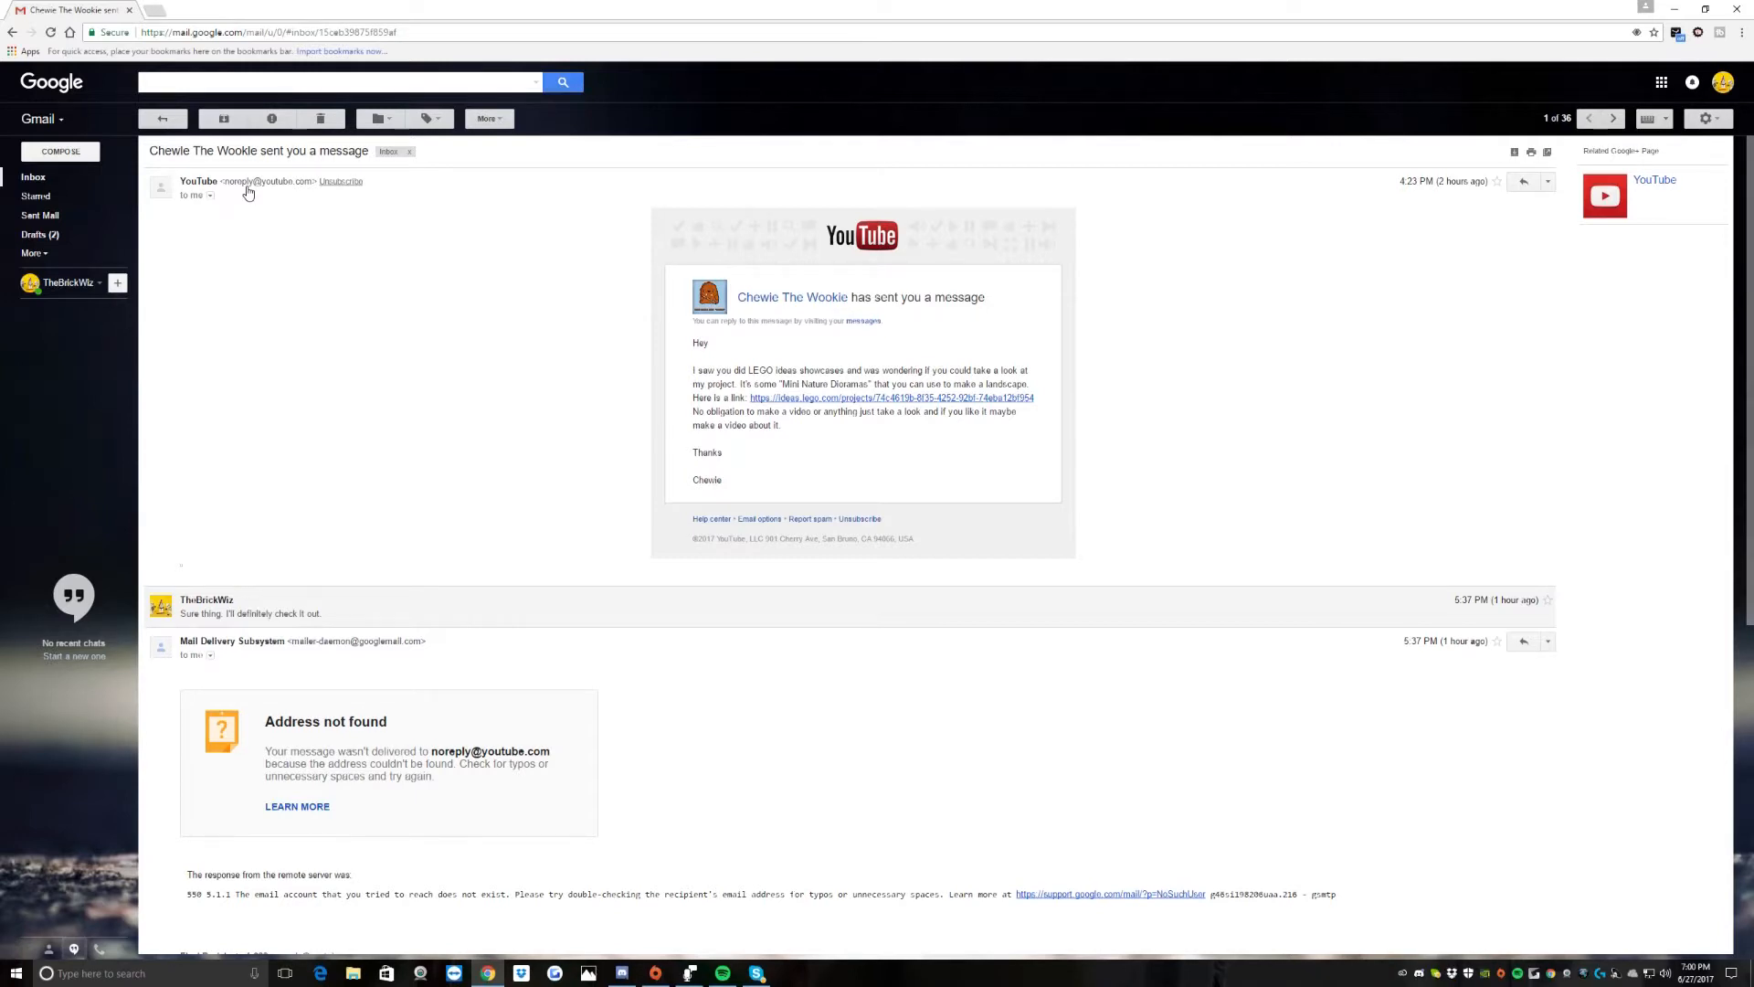
mouse_move(831, 404)
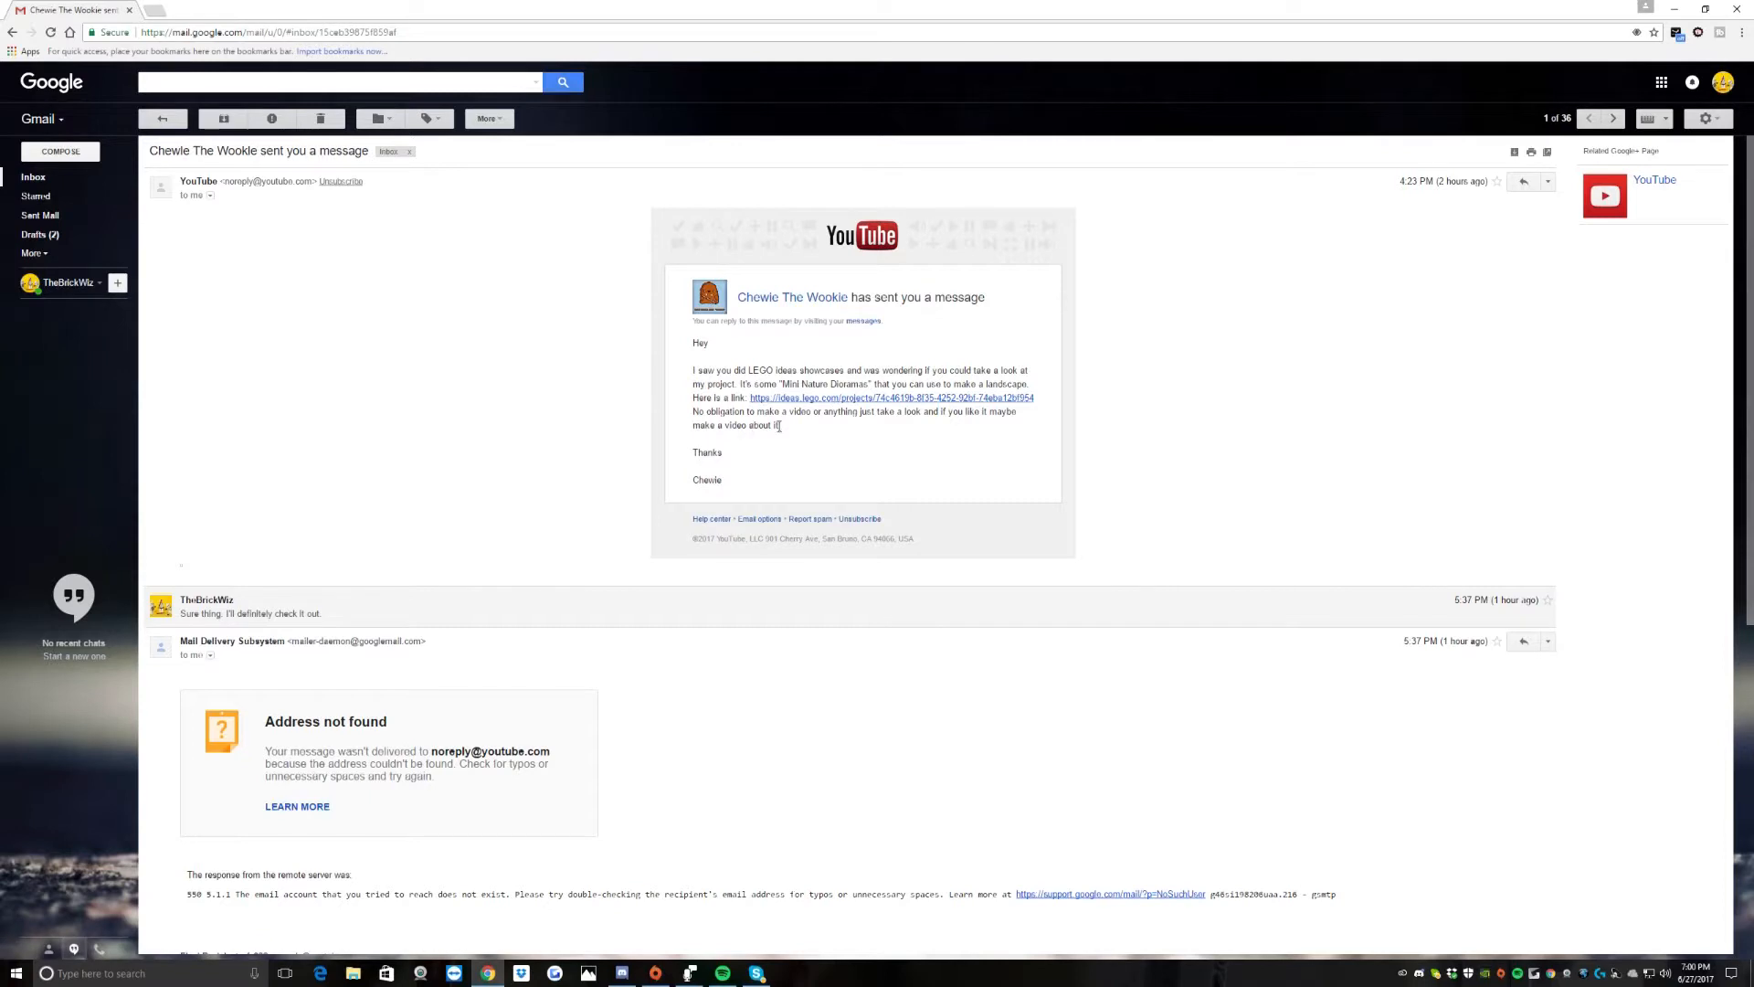
mouse_move(795, 433)
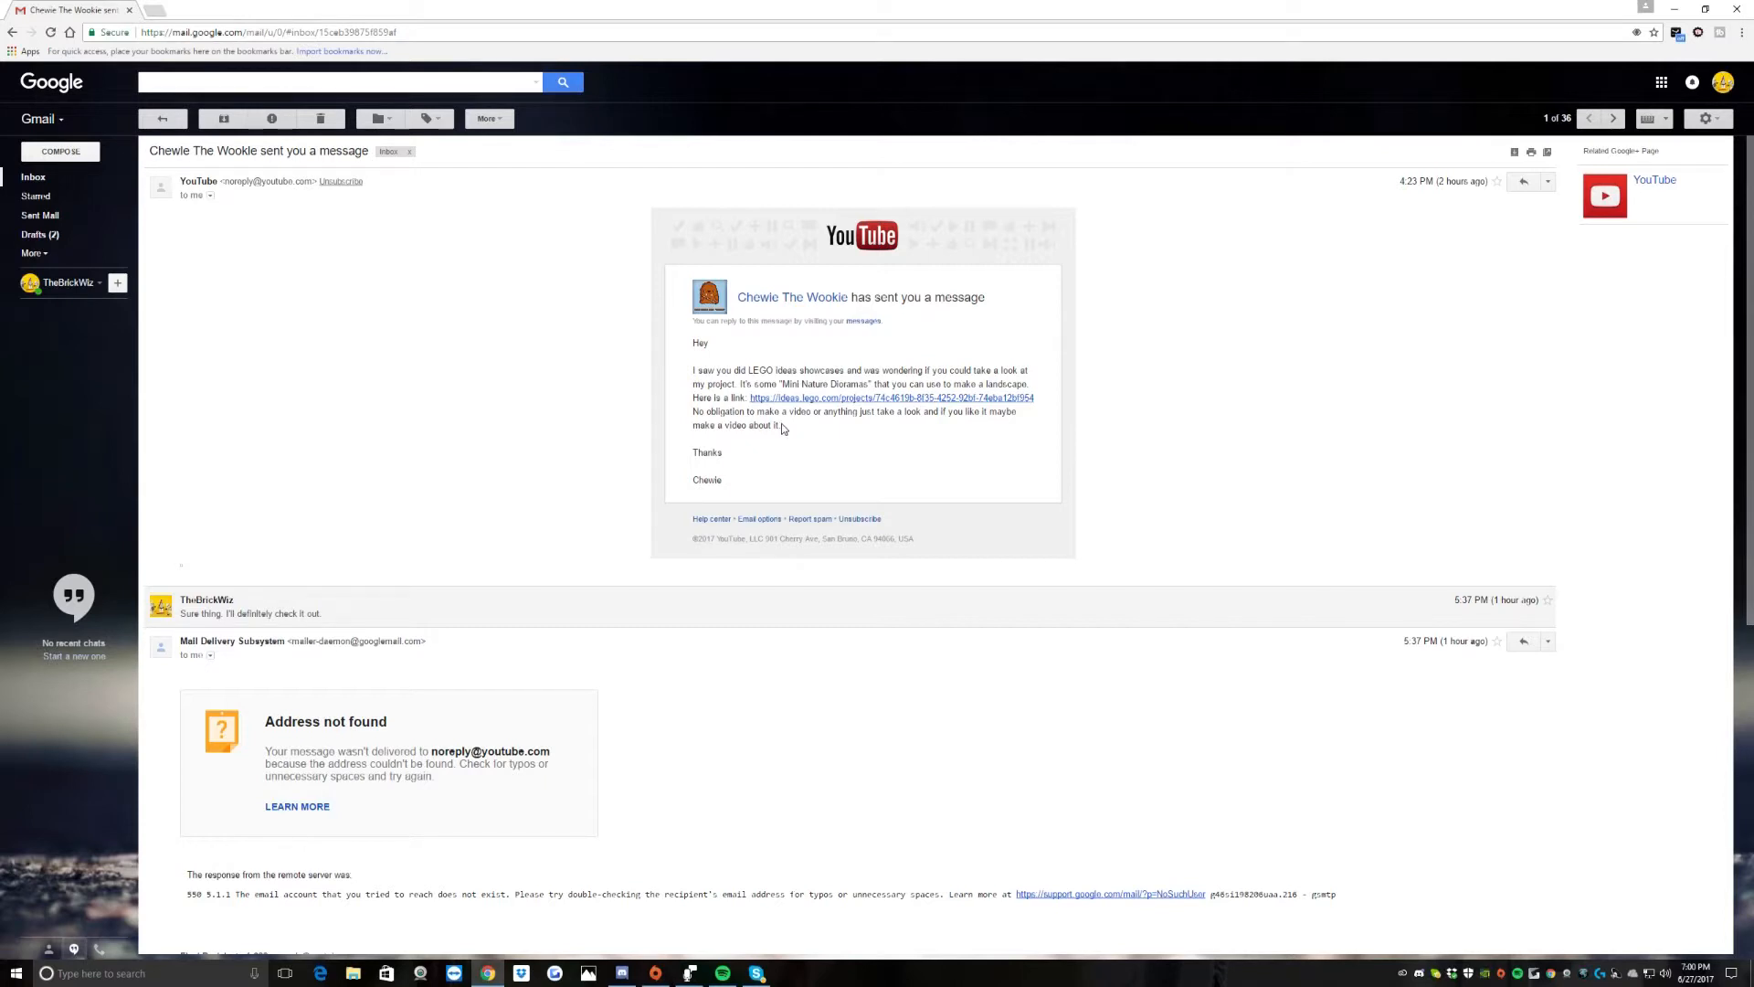
mouse_move(780, 426)
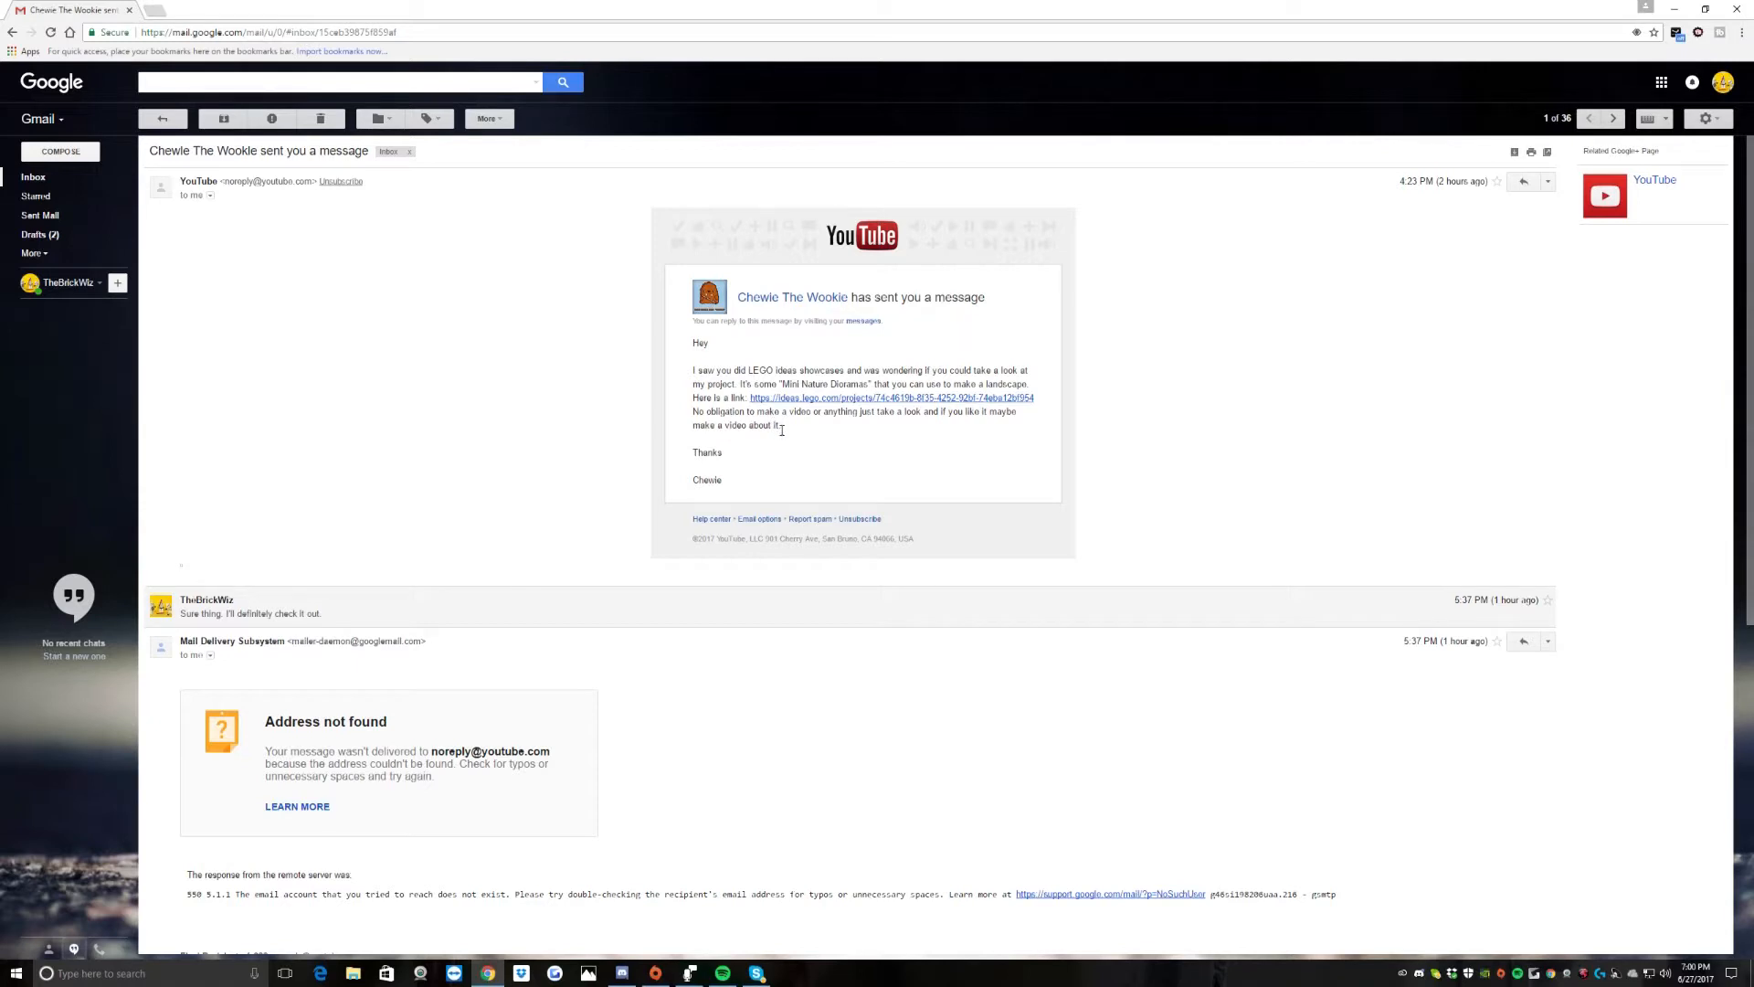
mouse_move(784, 406)
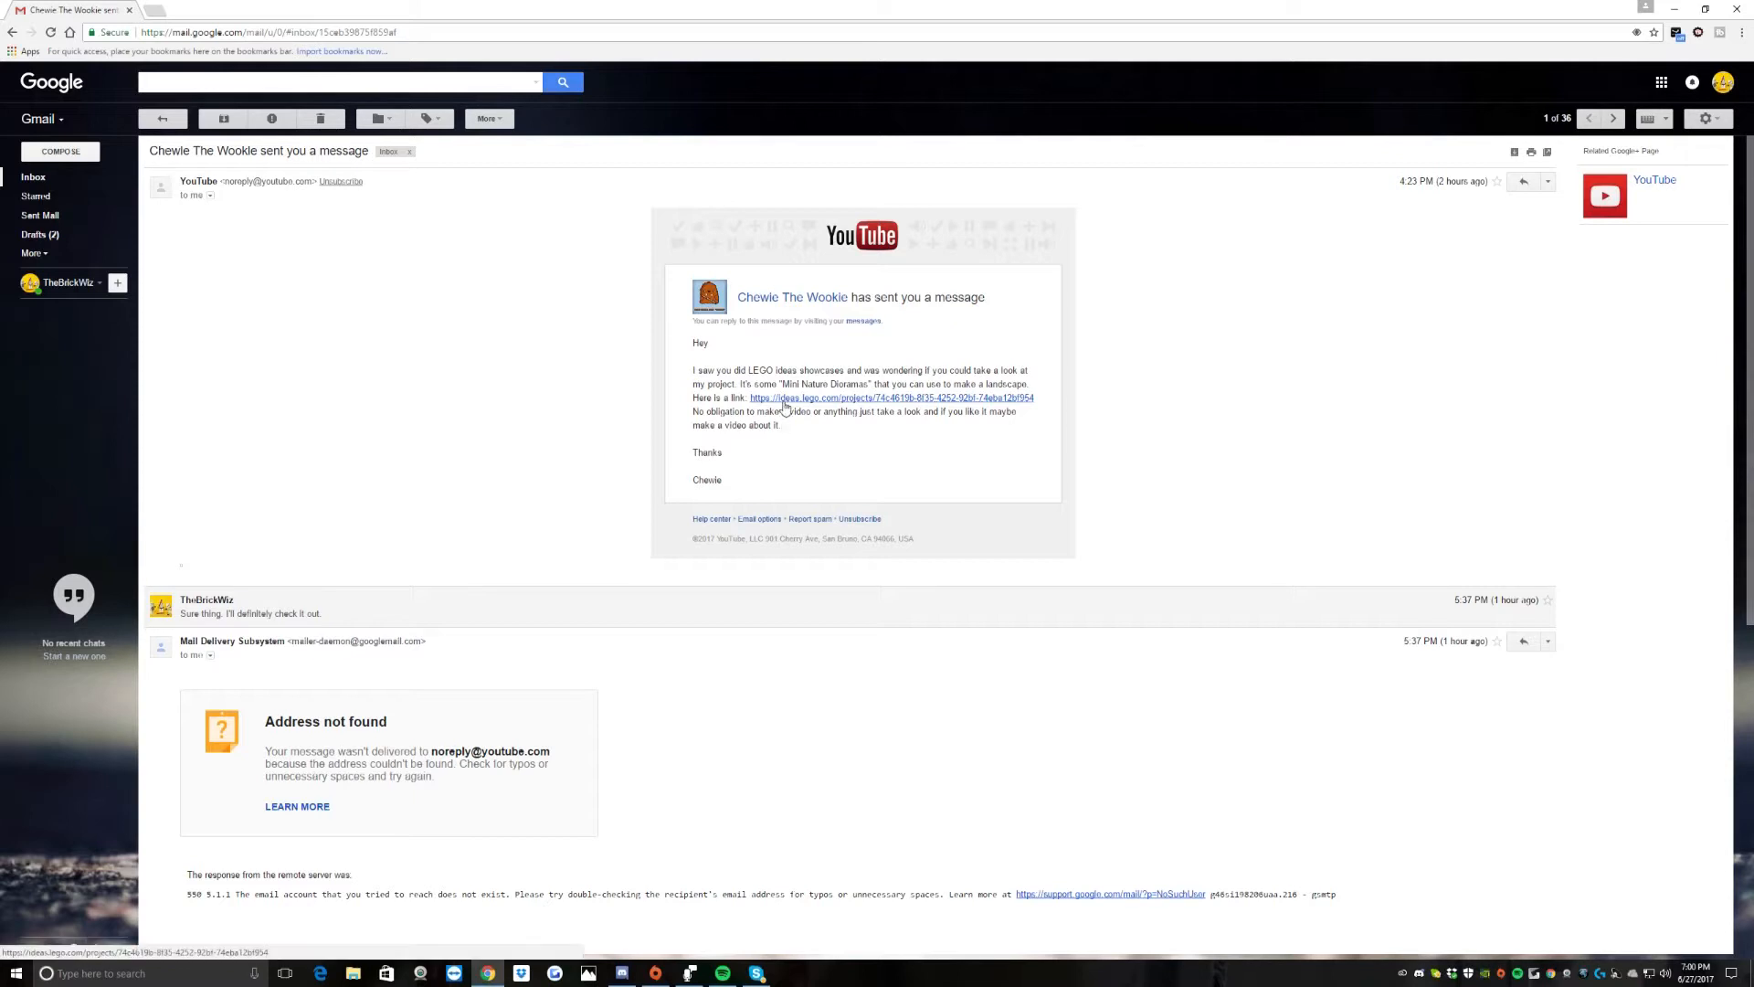
Step: Load the linked 'Sand' Mini Nature Dioramas project, declining the LEGO.com survey and closing the initial lightbox
left_click(894, 397)
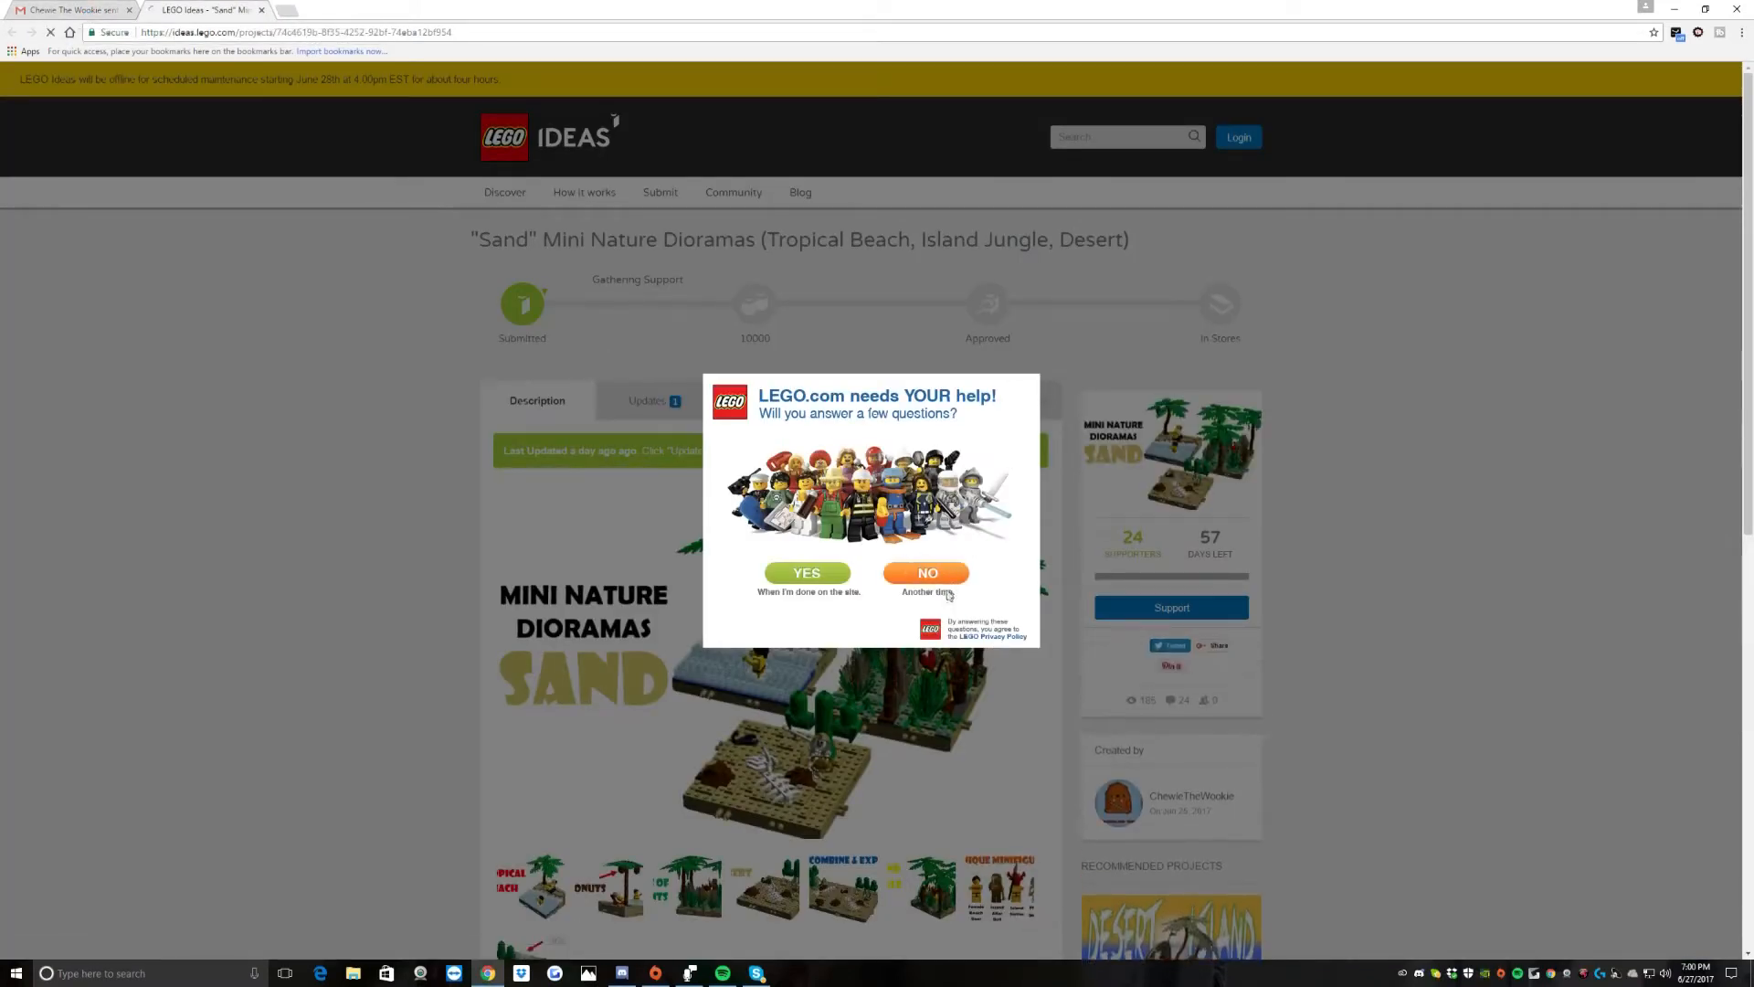
left_click(927, 572)
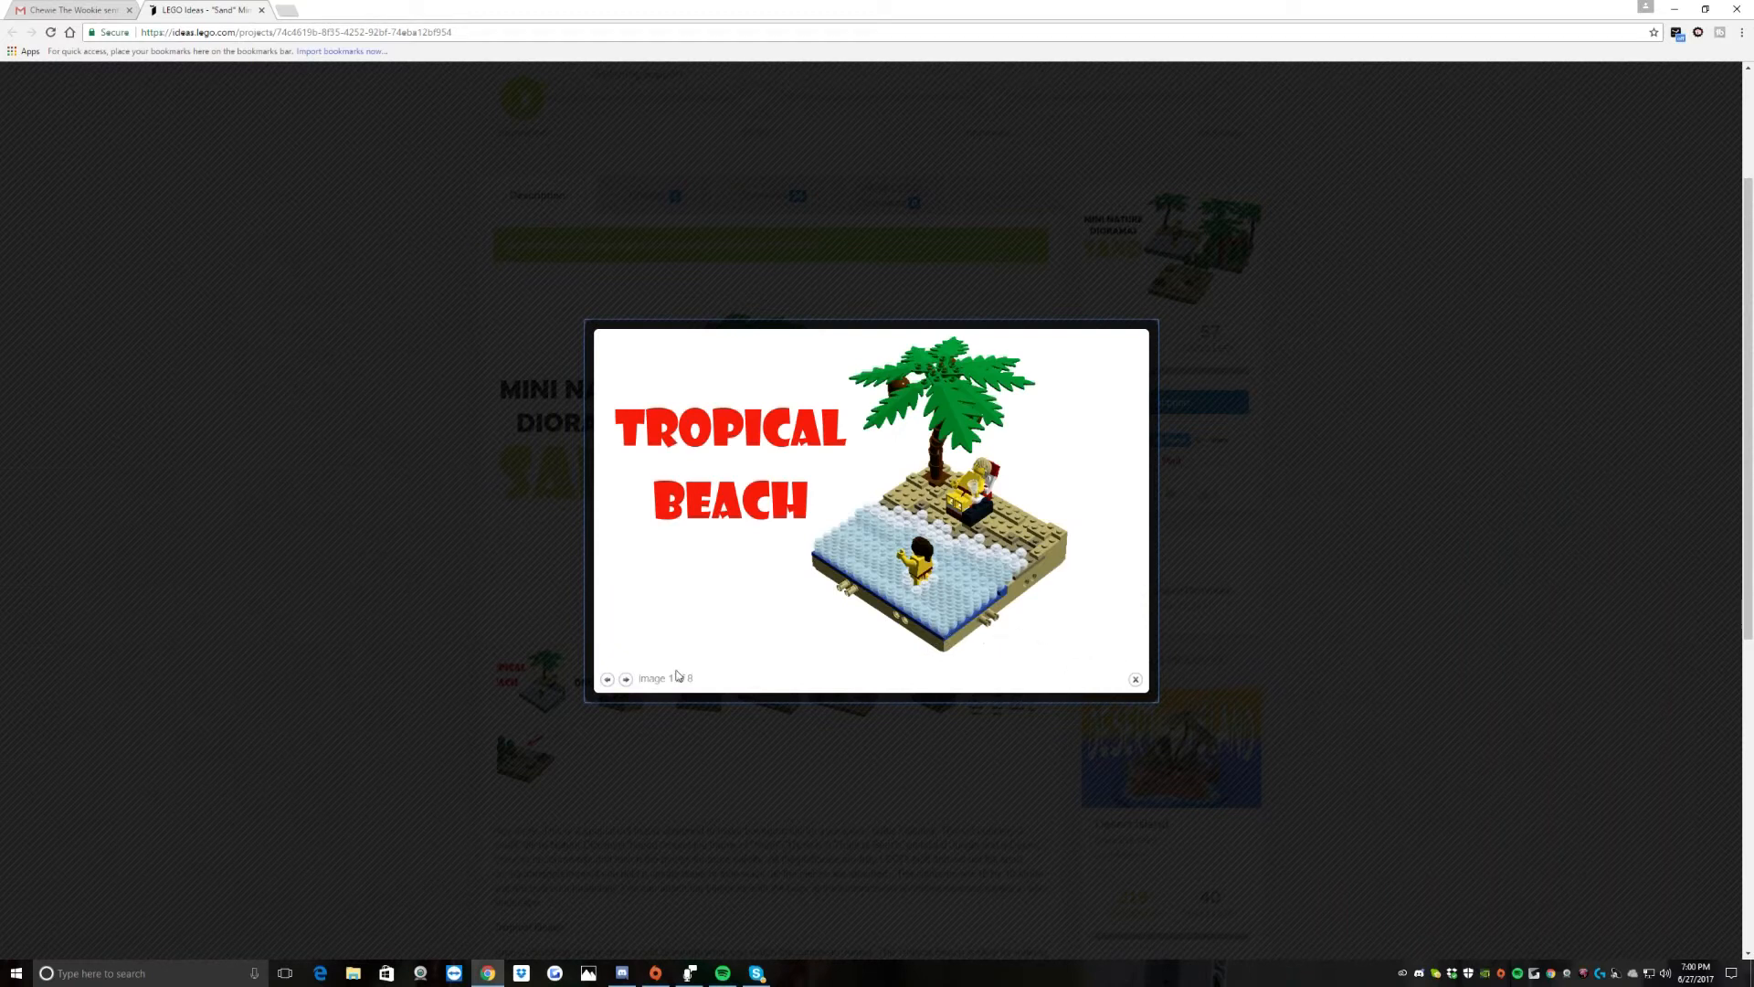
left_click(625, 676)
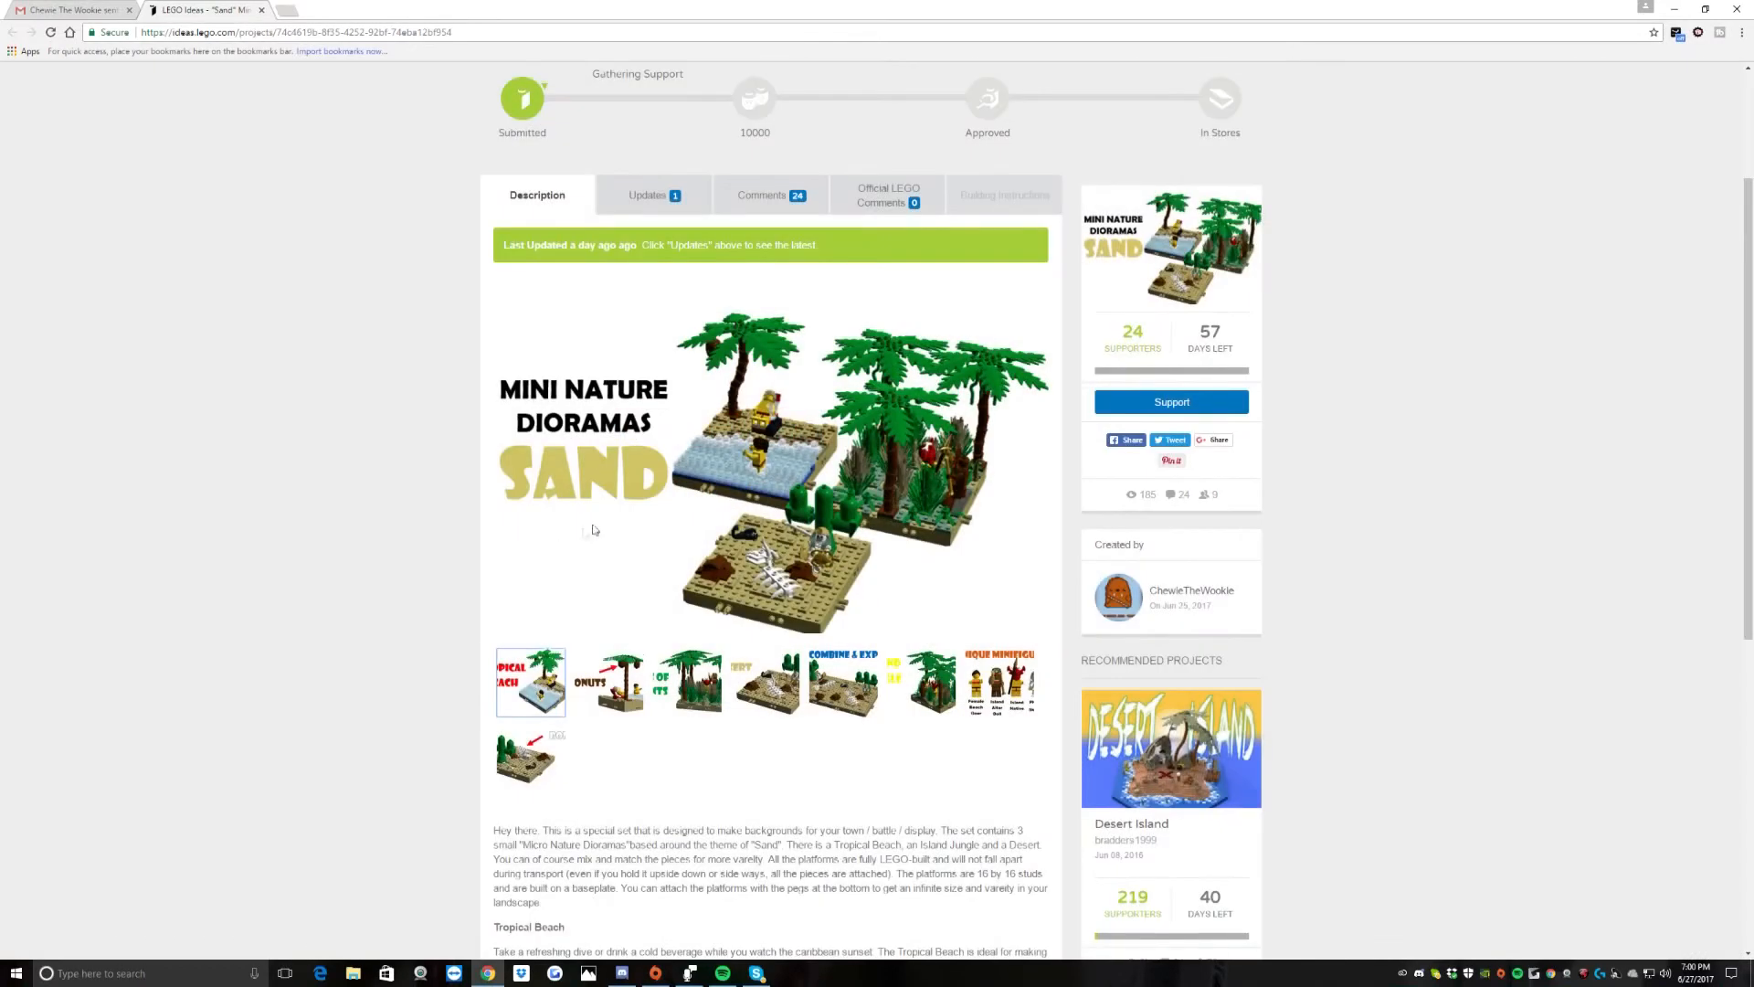
Step: Show the first gallery image, Tropical Beach, enlarged from the project's photo set
scroll("down", 3)
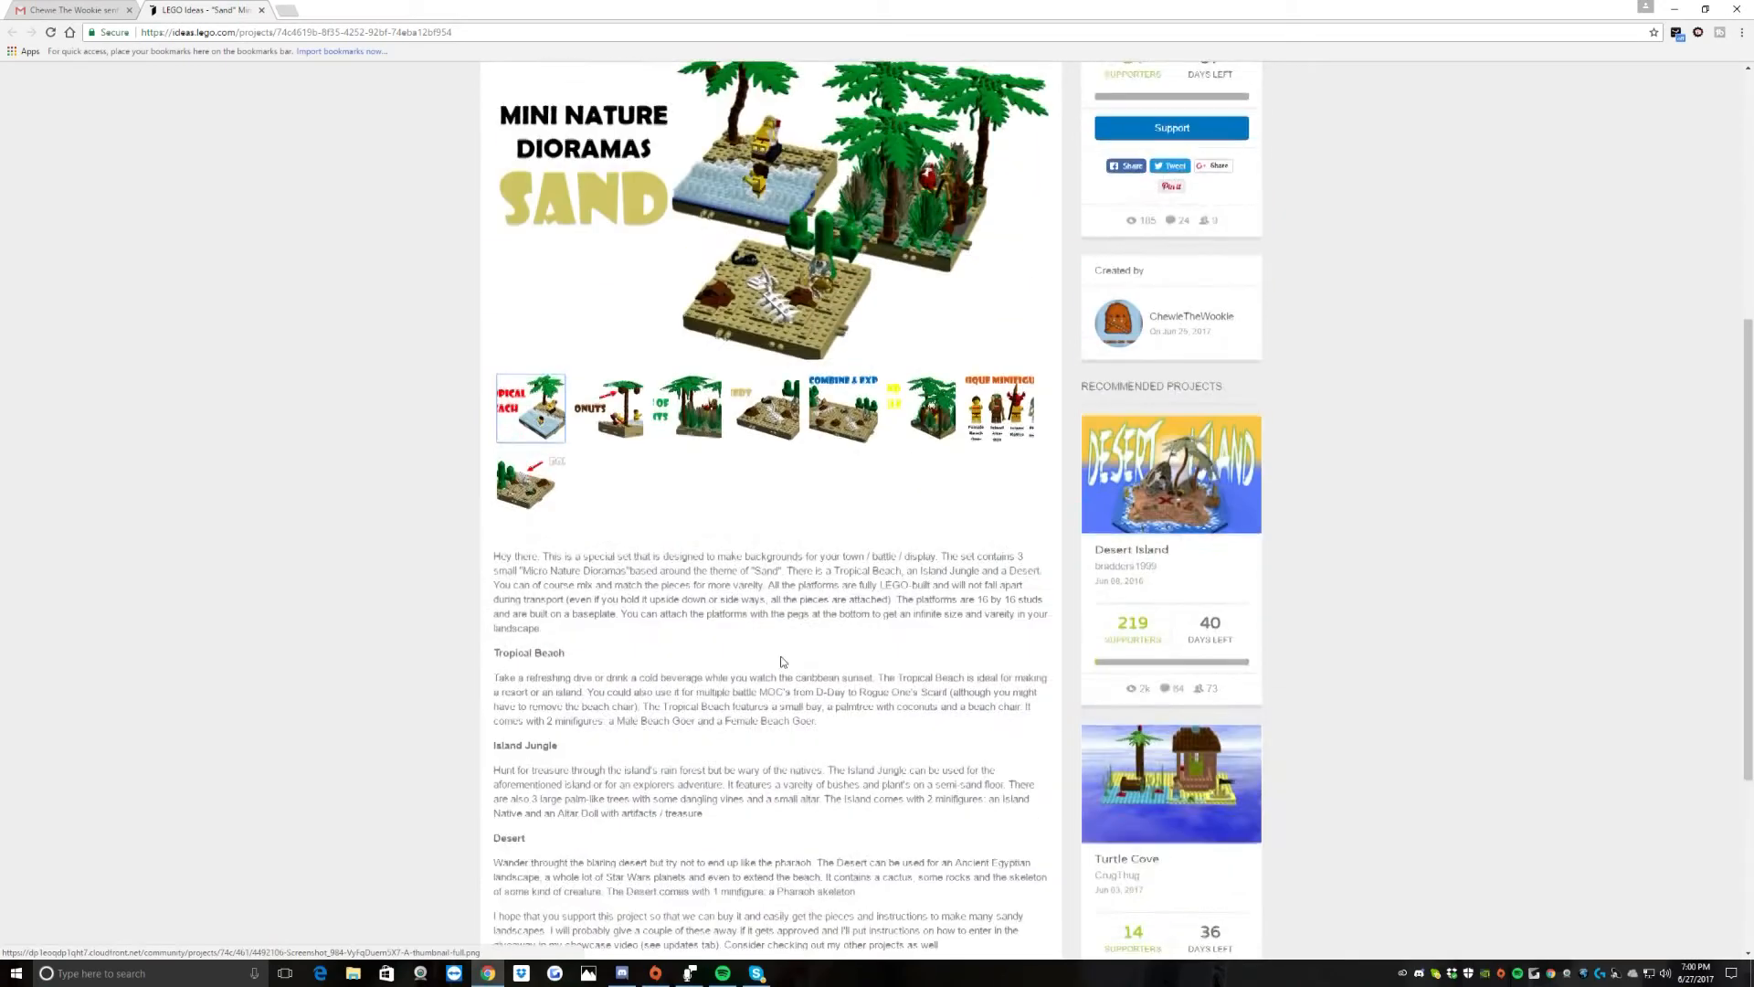
left_click(530, 405)
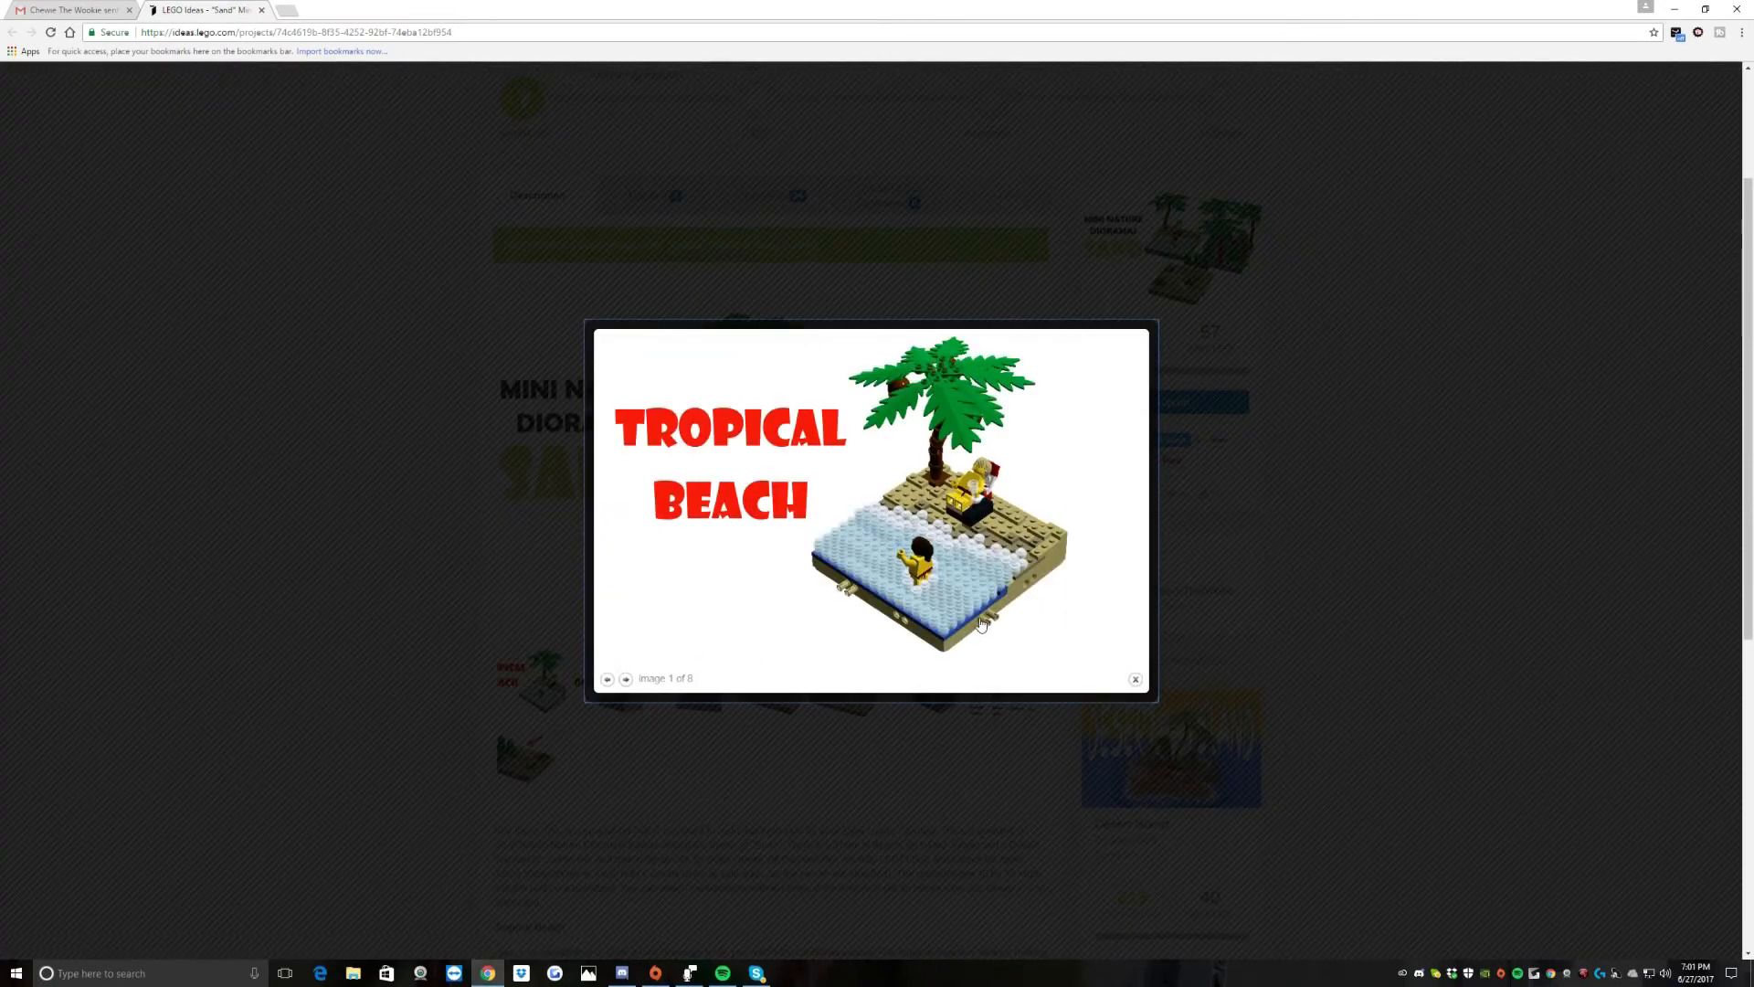
mouse_move(645, 669)
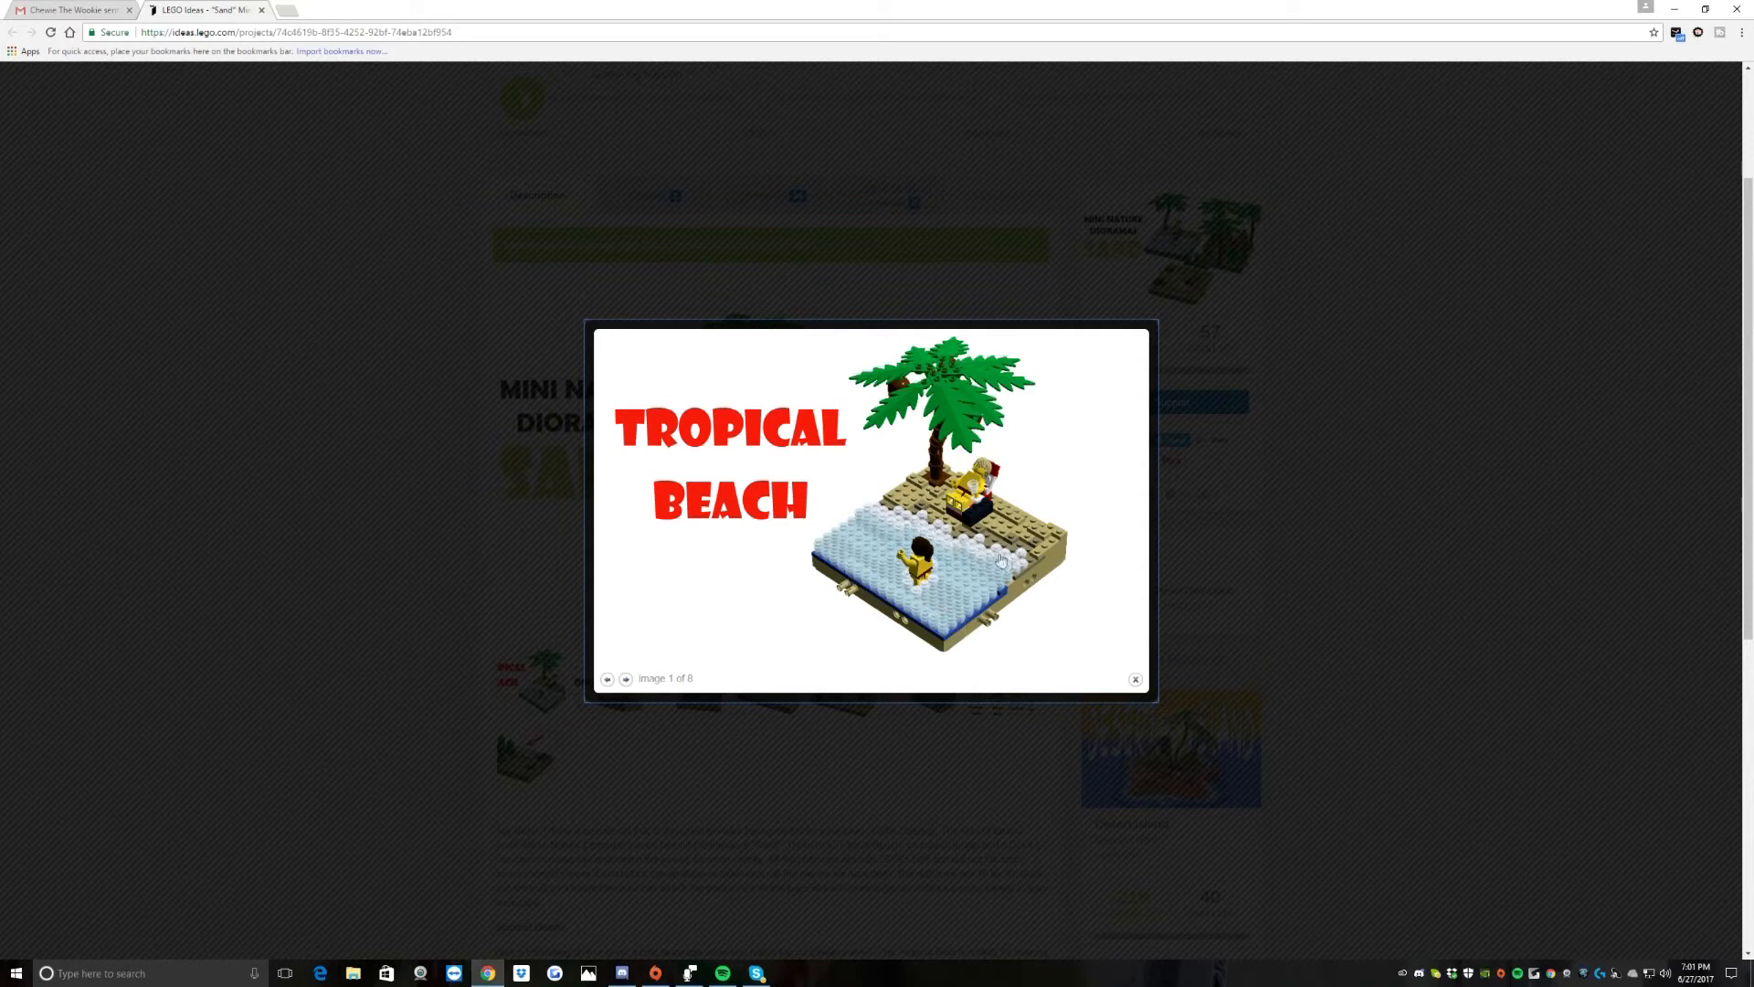
mouse_move(923, 455)
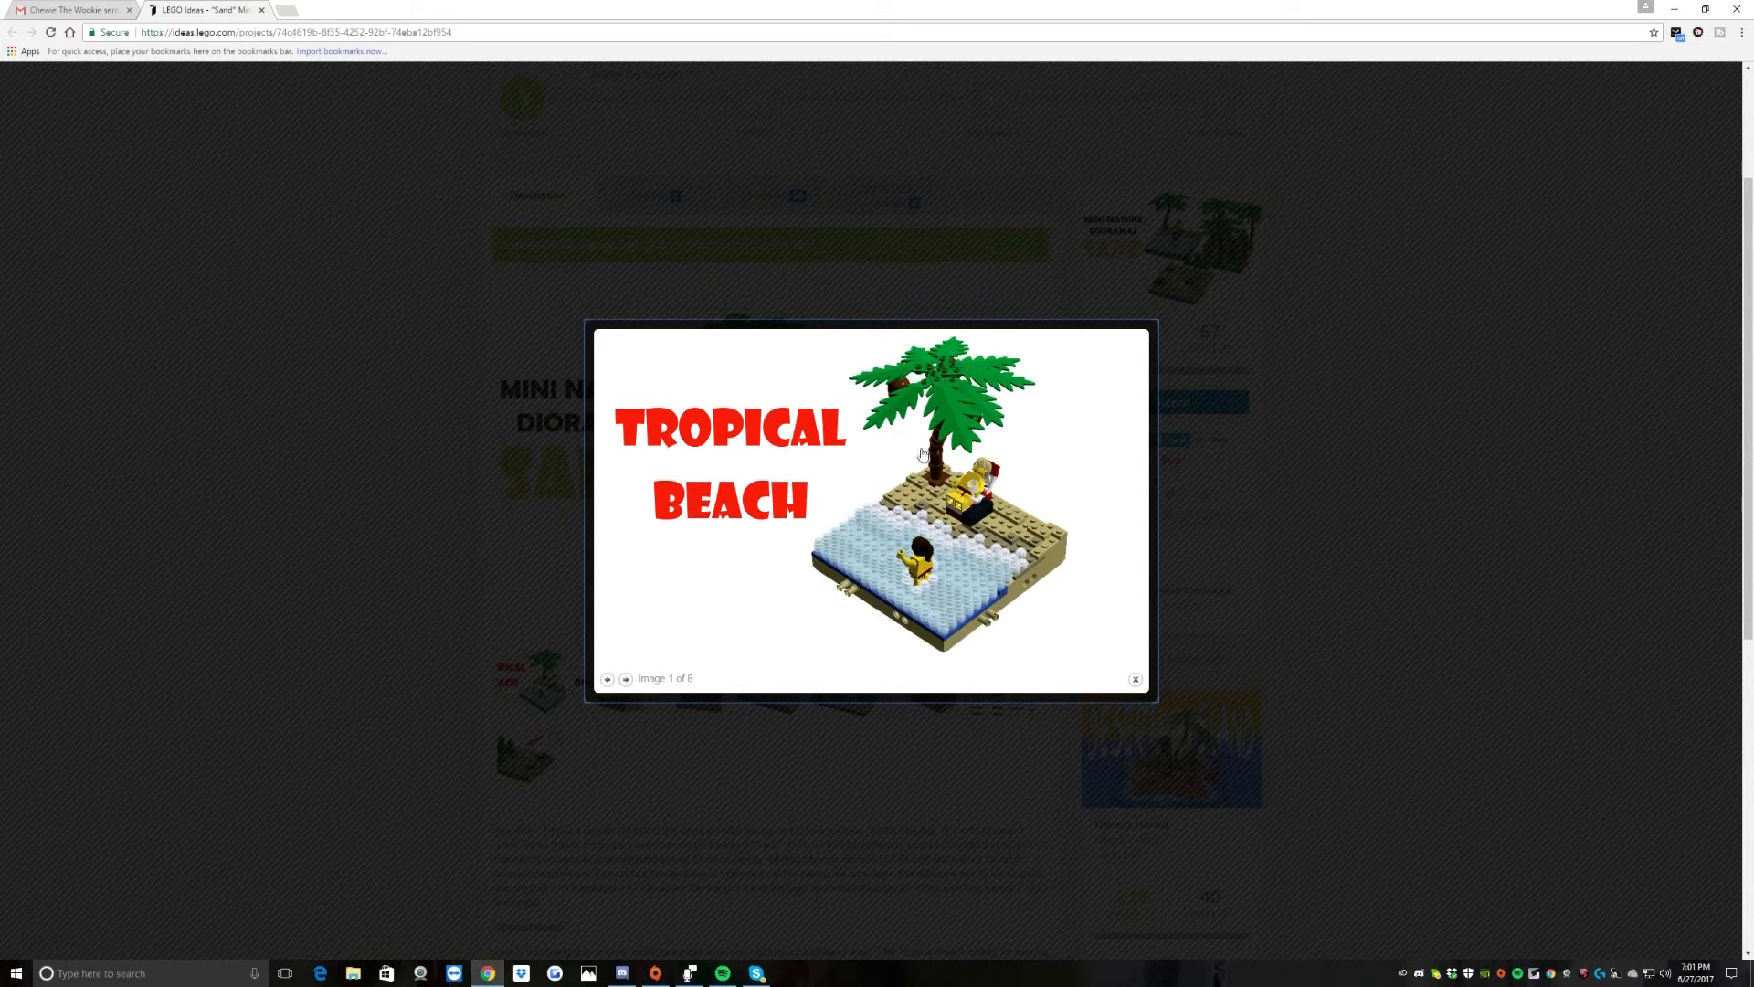
mouse_move(879, 591)
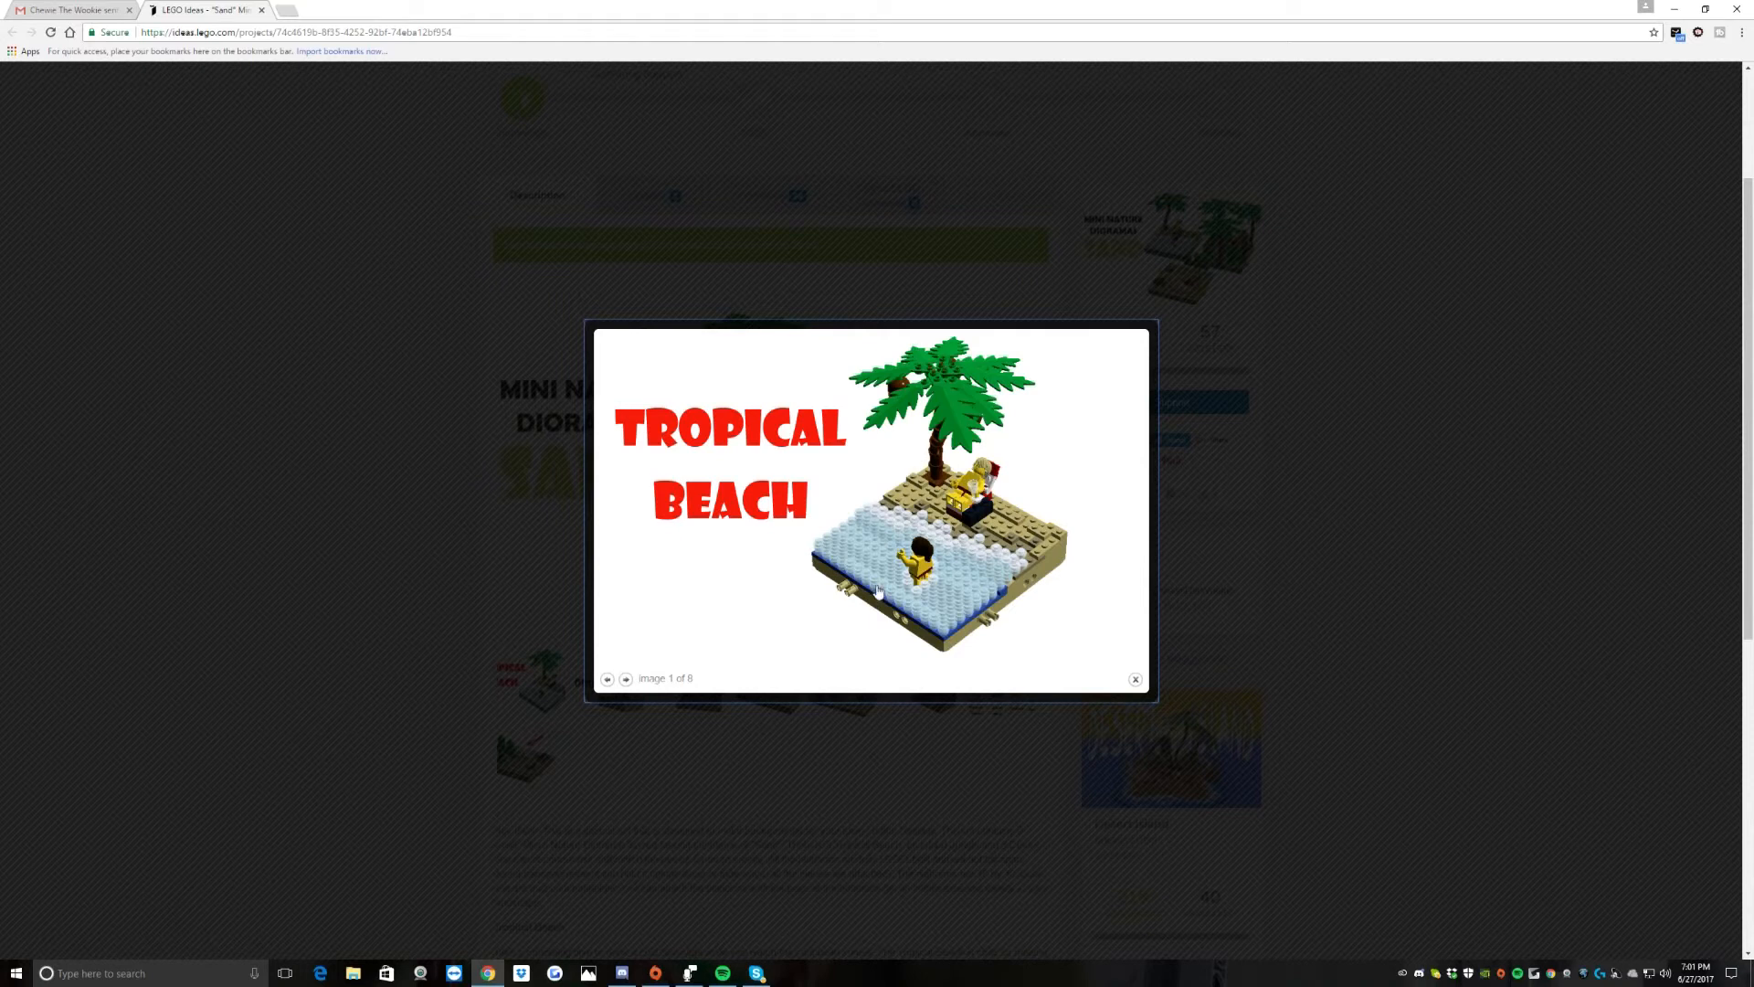
Step: Page through the gallery images: Coconuts, Lots of Plants, Desert and Combine & Expand
left_click(625, 676)
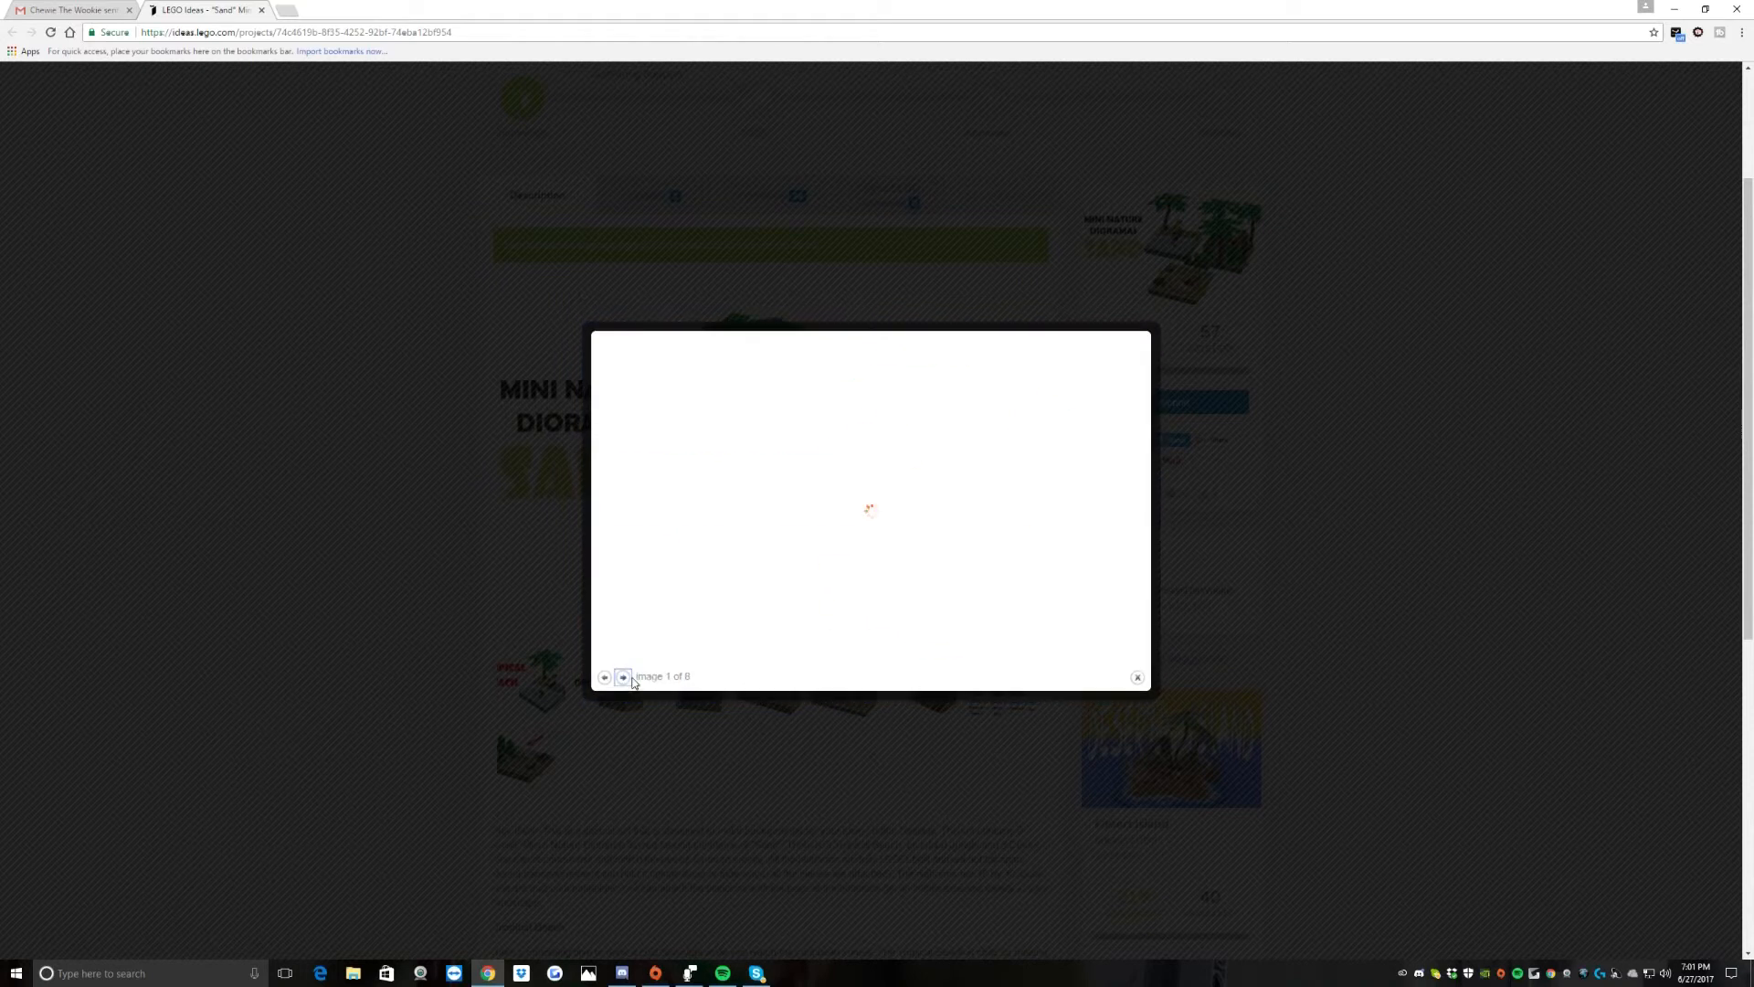
left_click(623, 676)
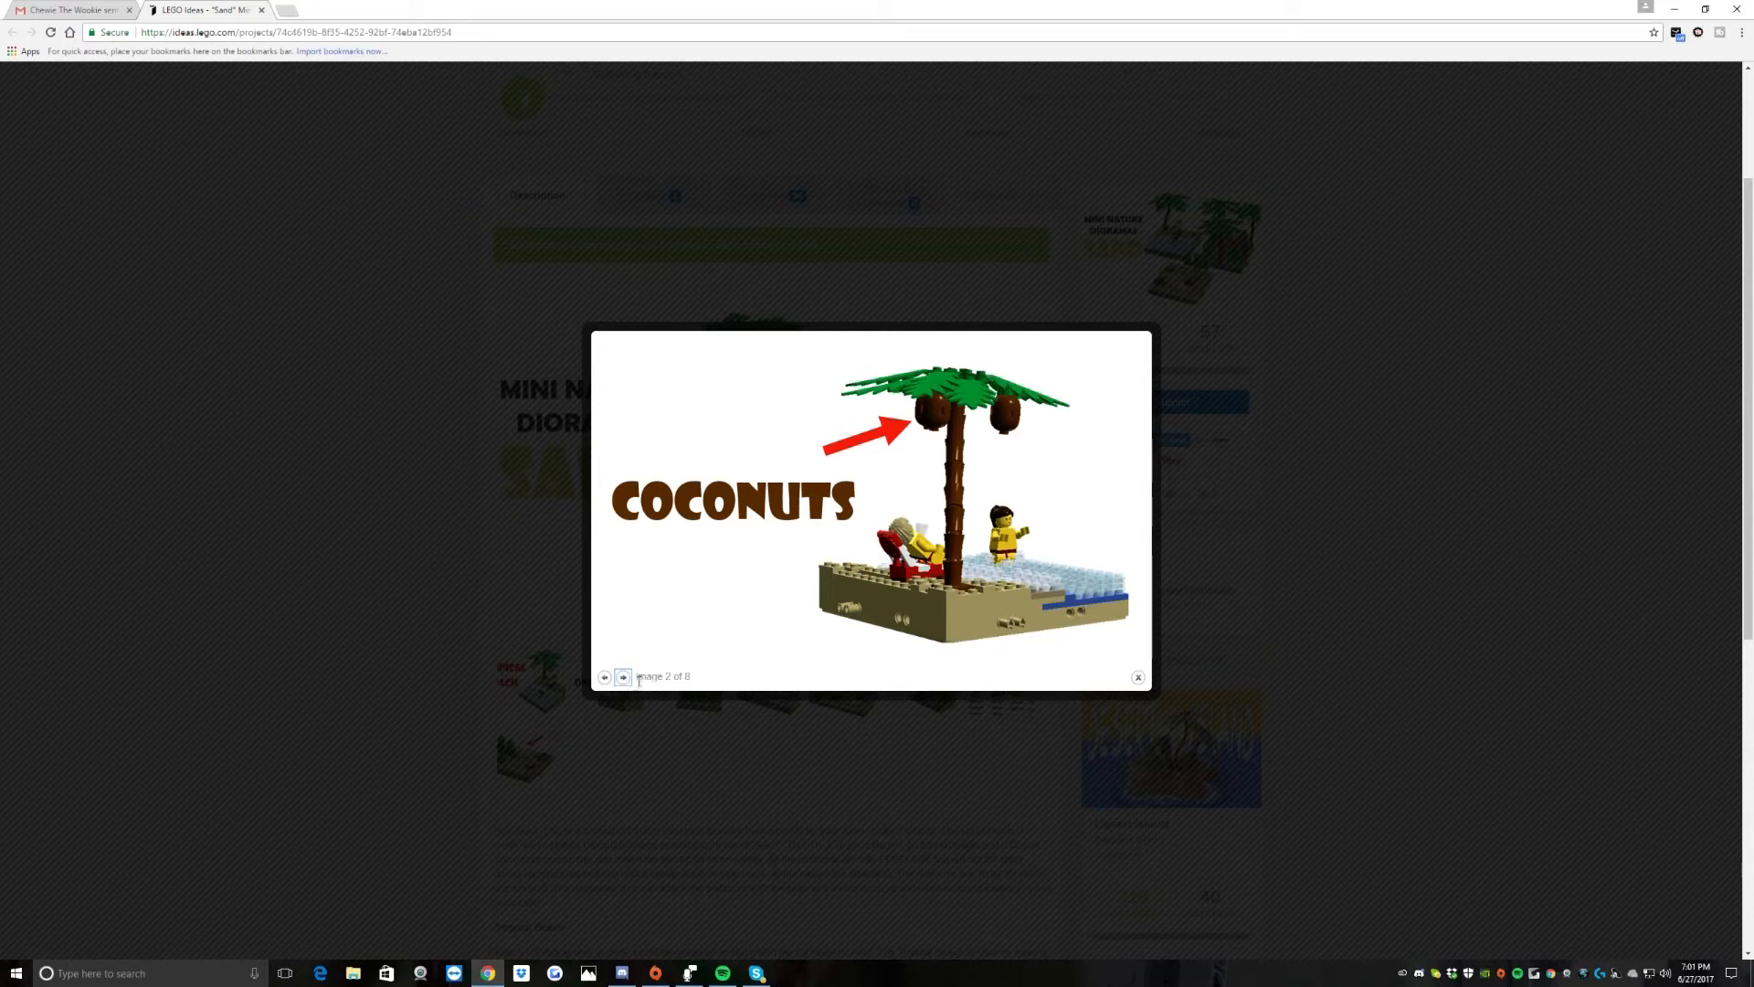
left_click(621, 676)
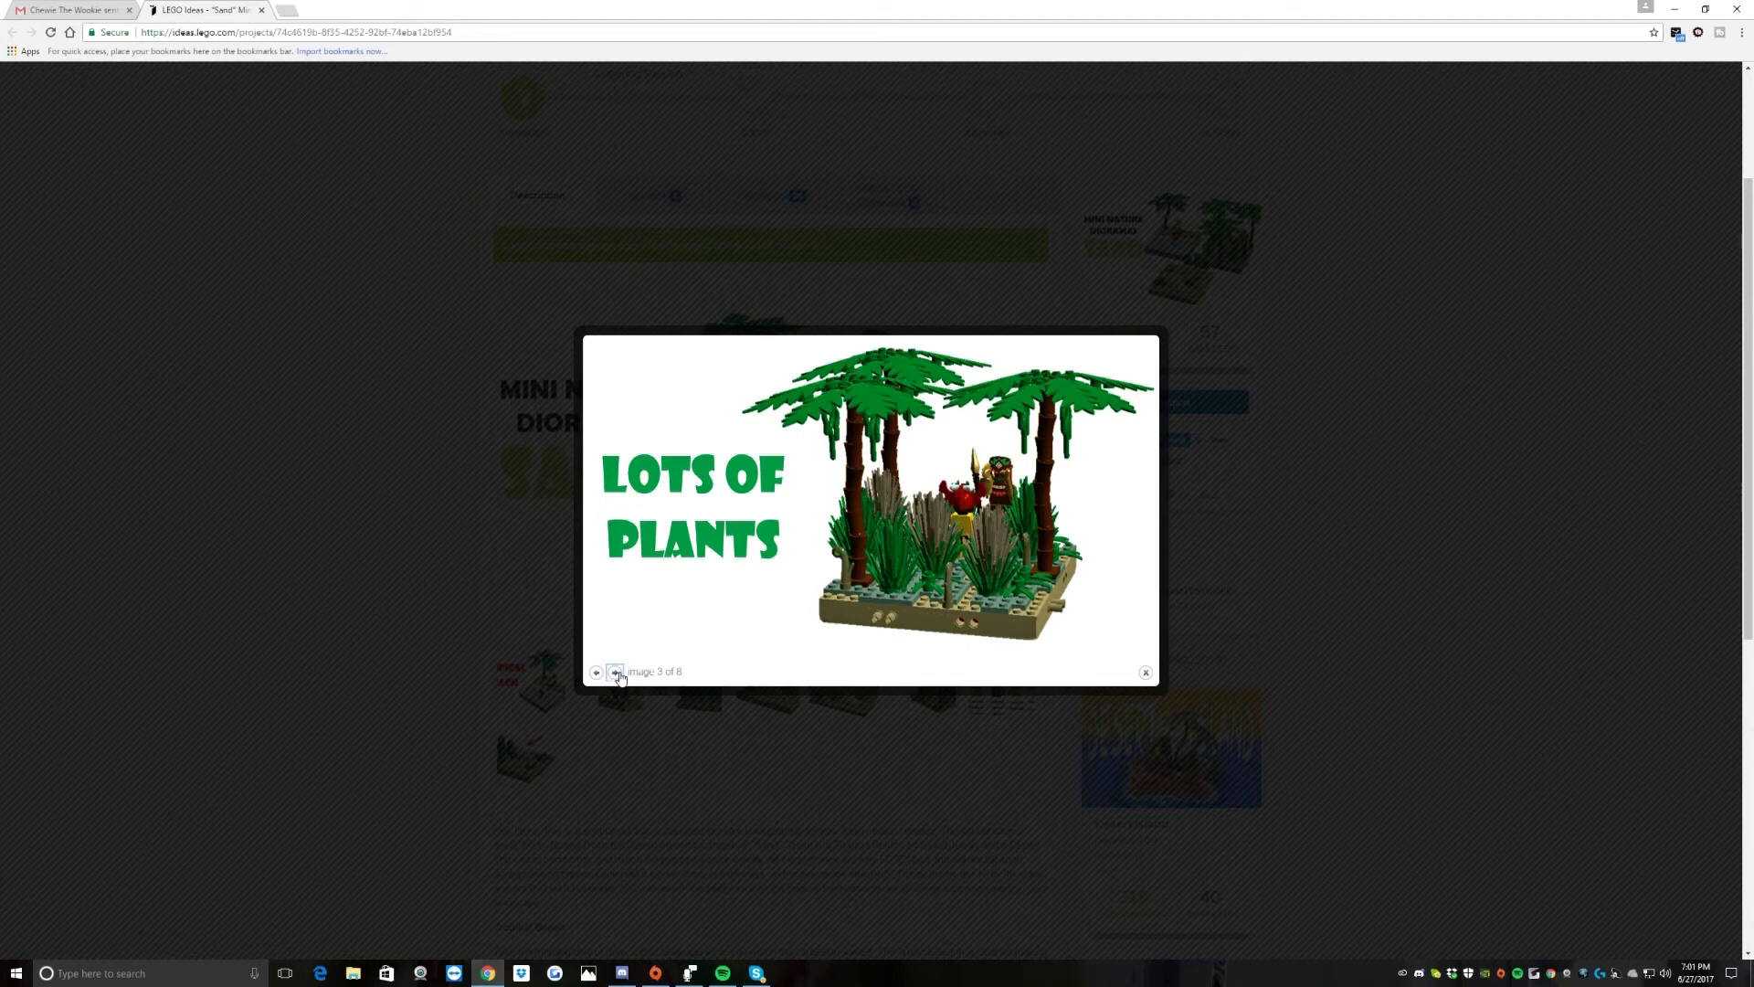
left_click(616, 673)
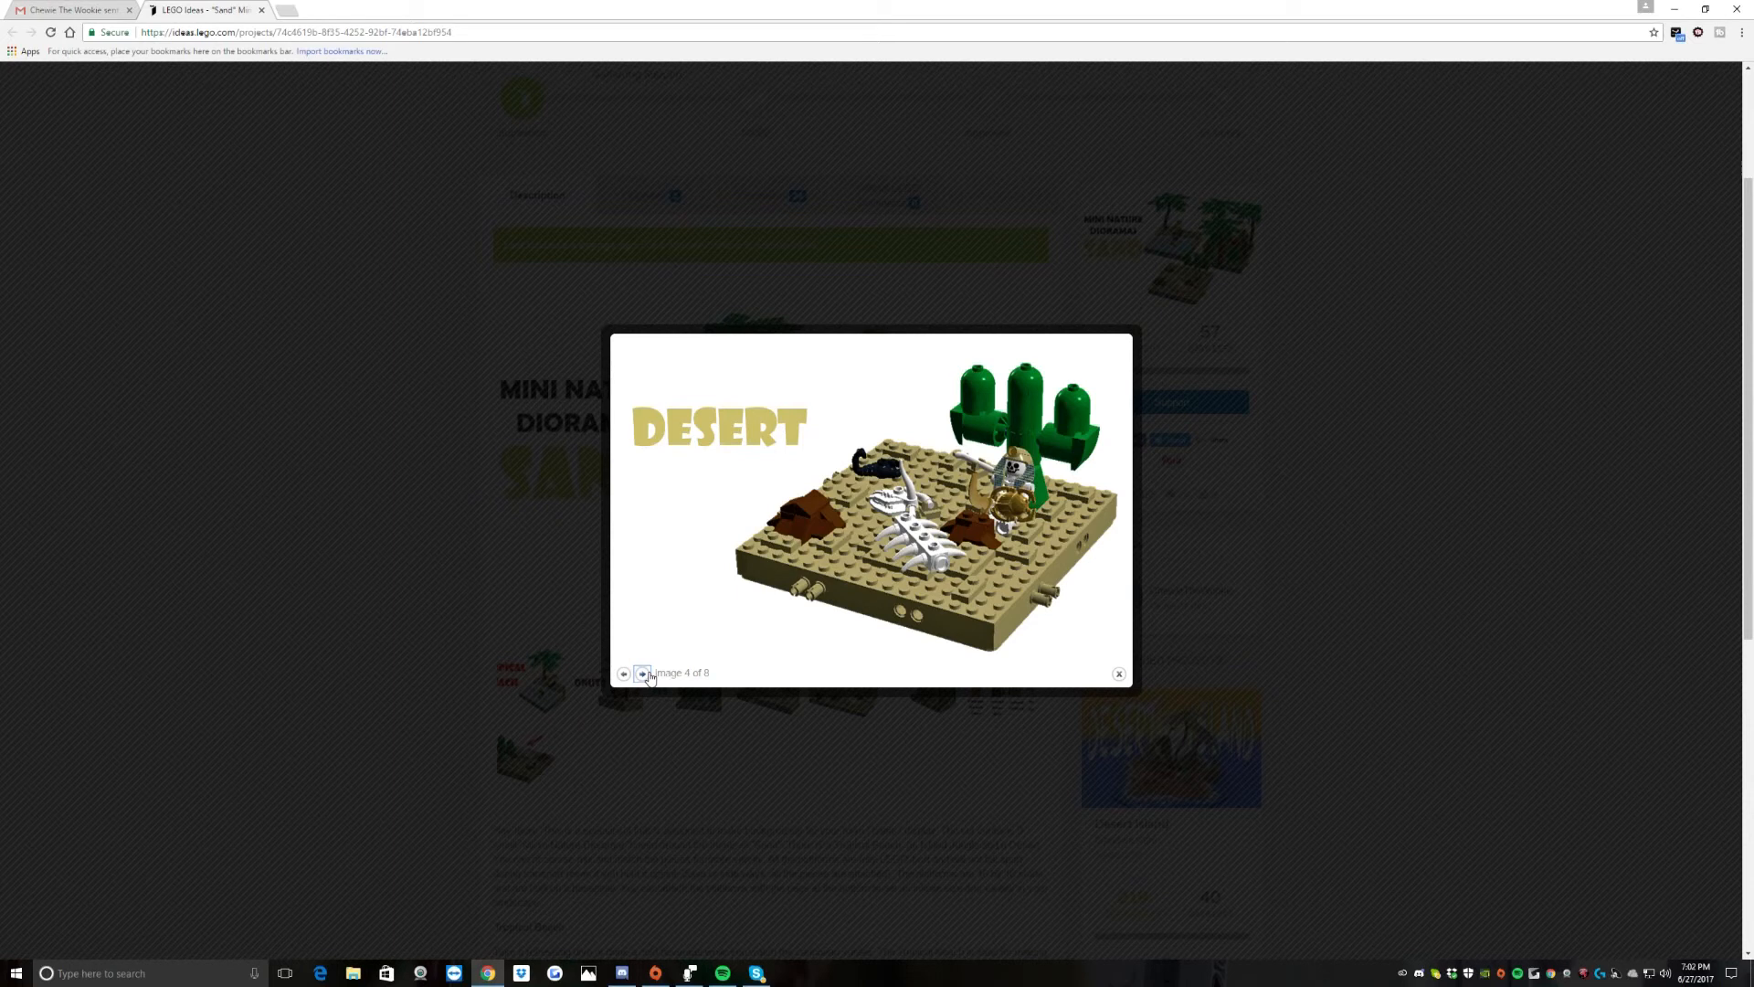
left_click(643, 675)
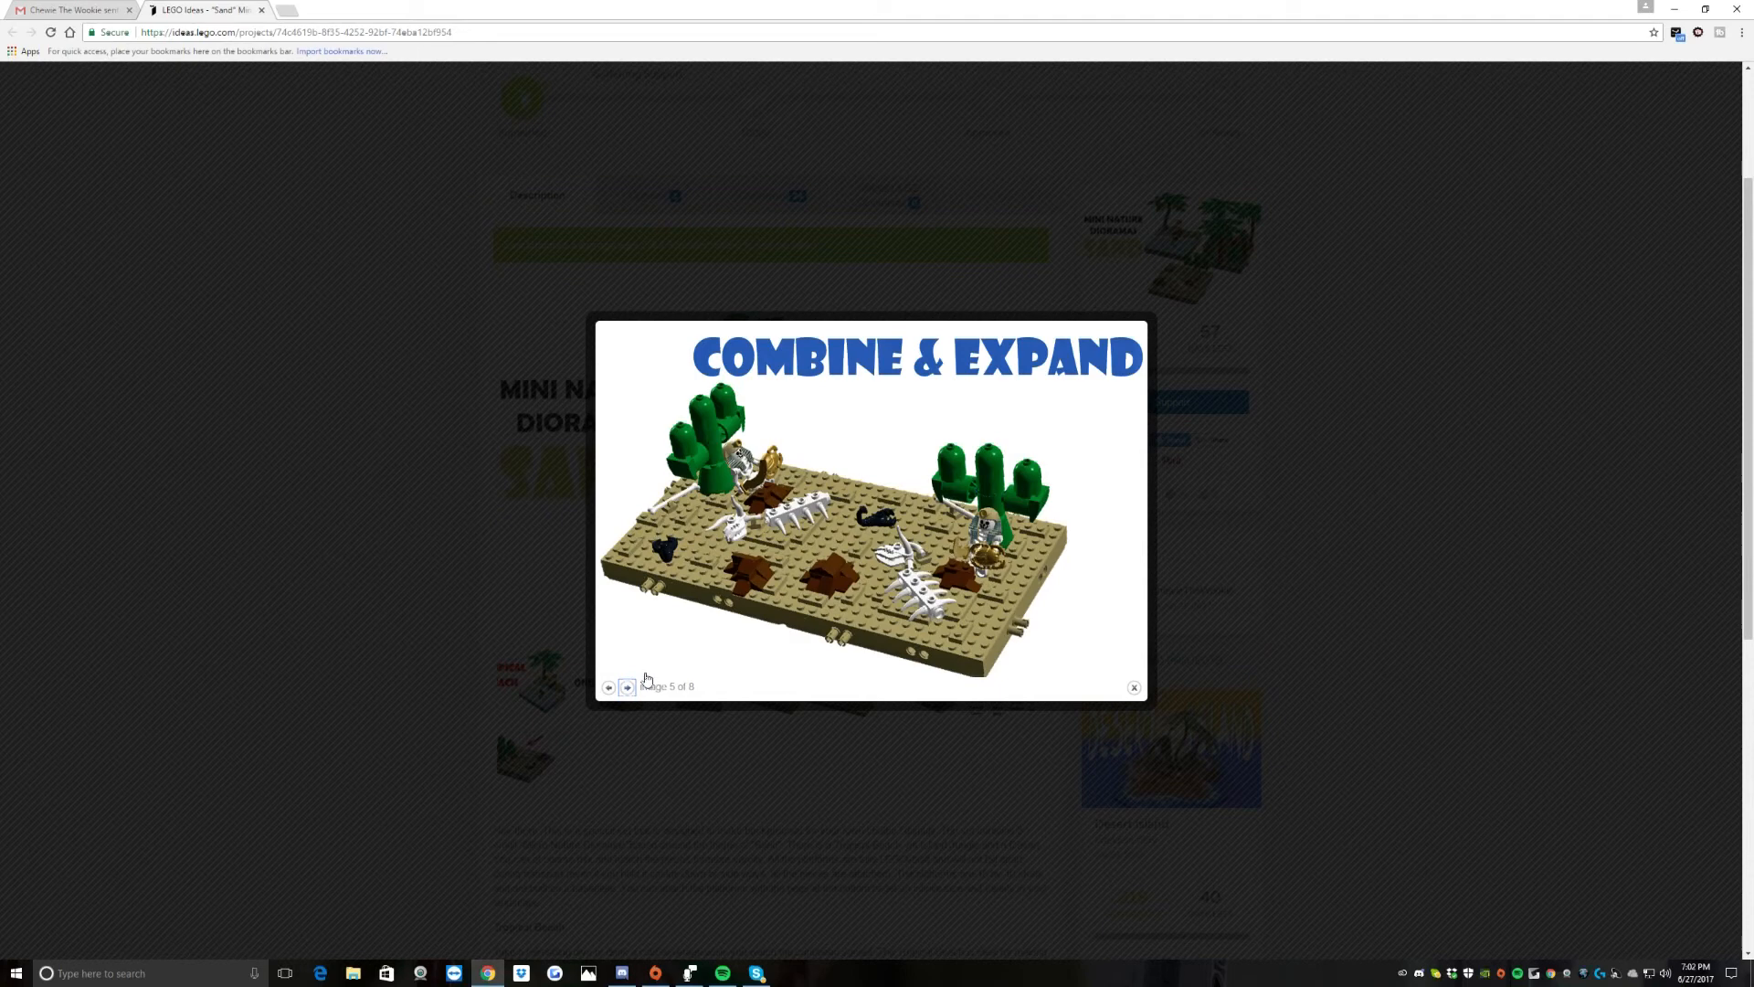
Step: Return to the project page and start supporting it, bringing up the Support Project survey
left_click(1133, 687)
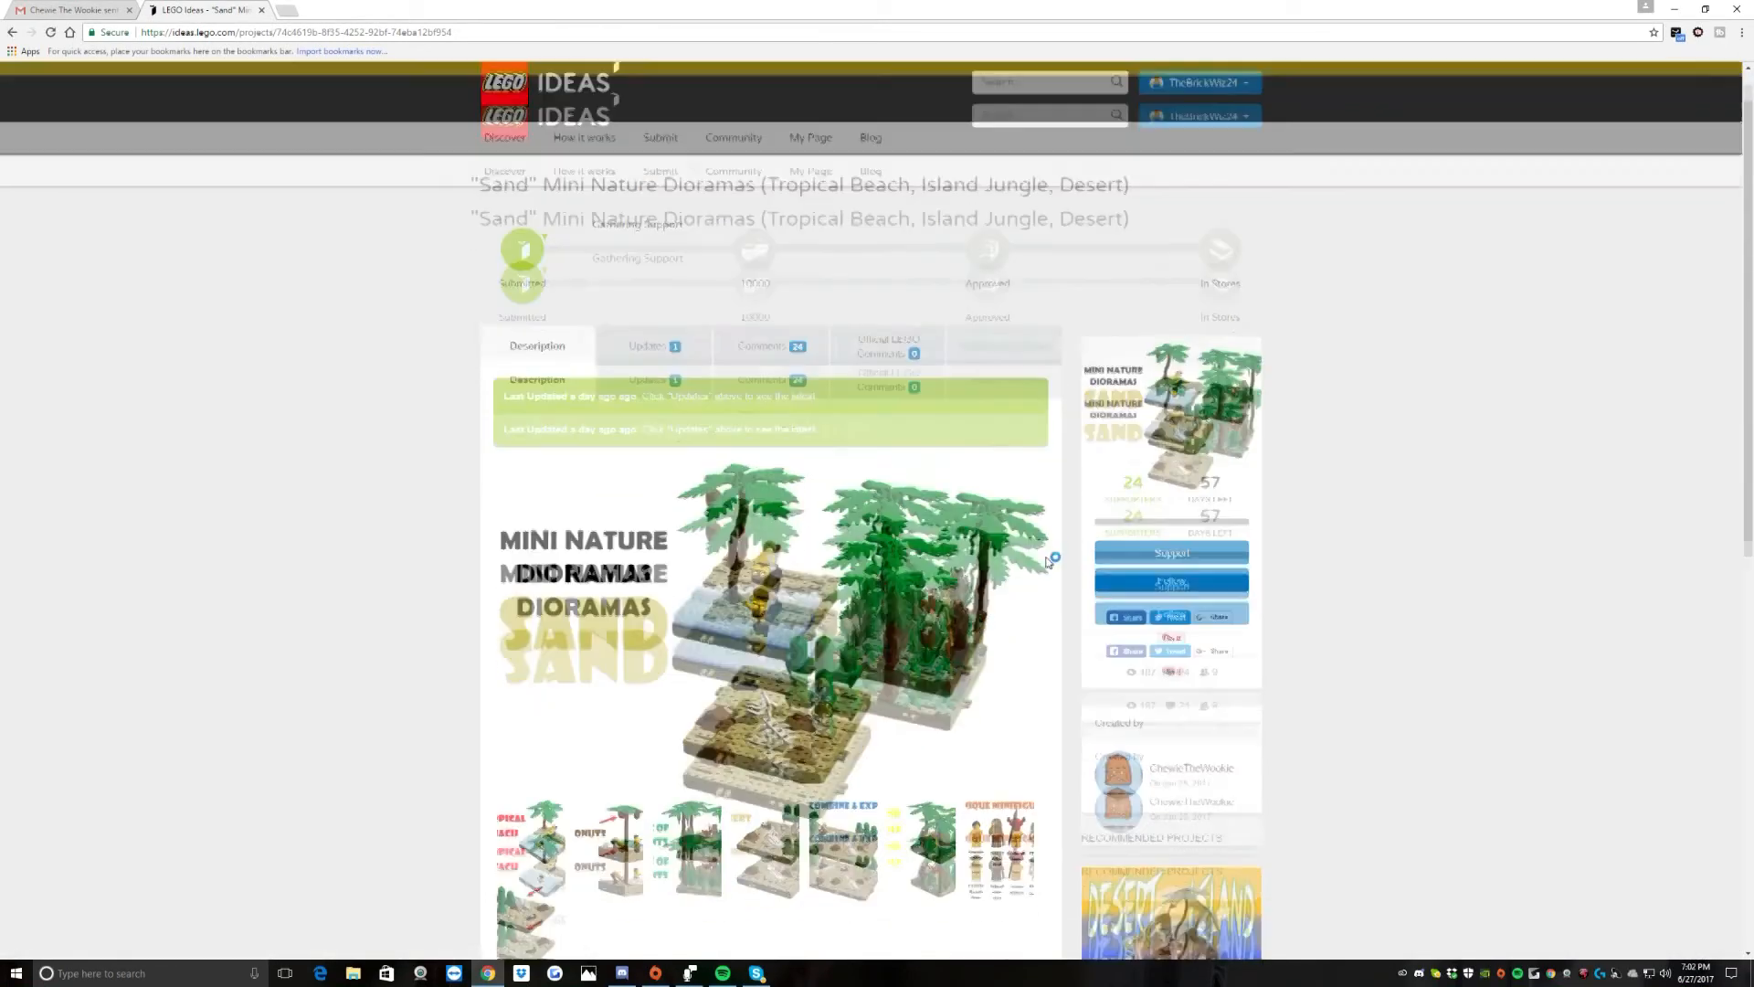
scroll("down", 3)
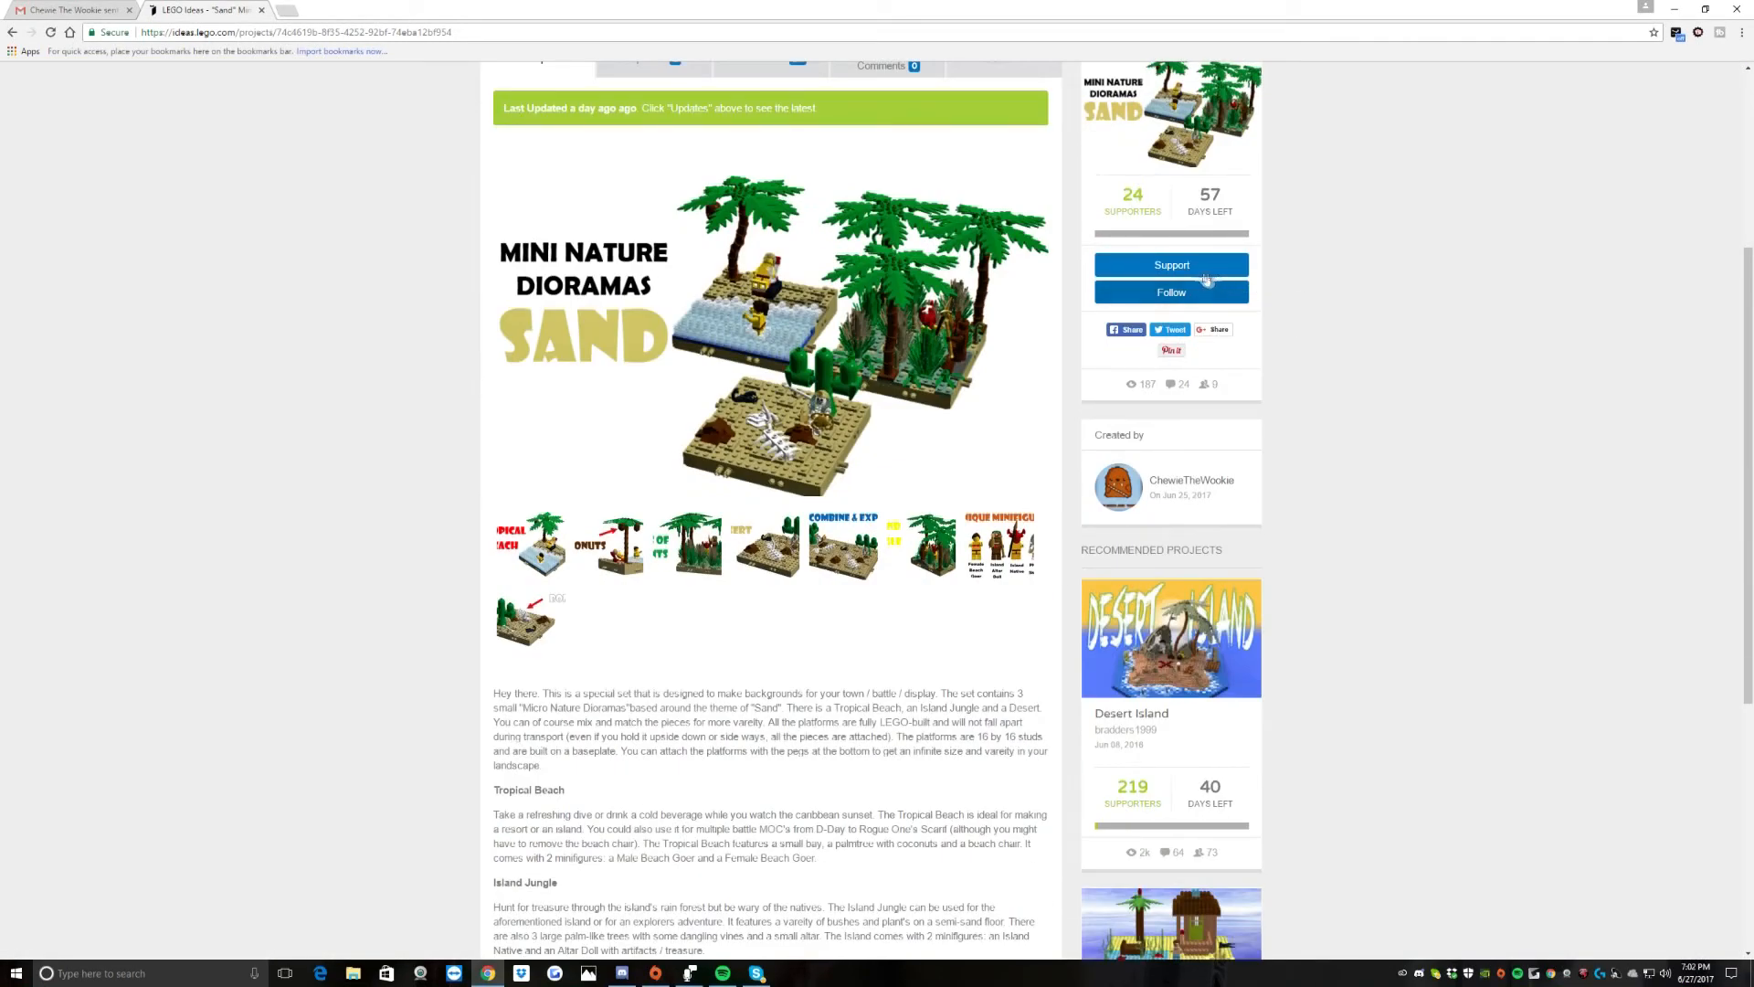
left_click(1169, 264)
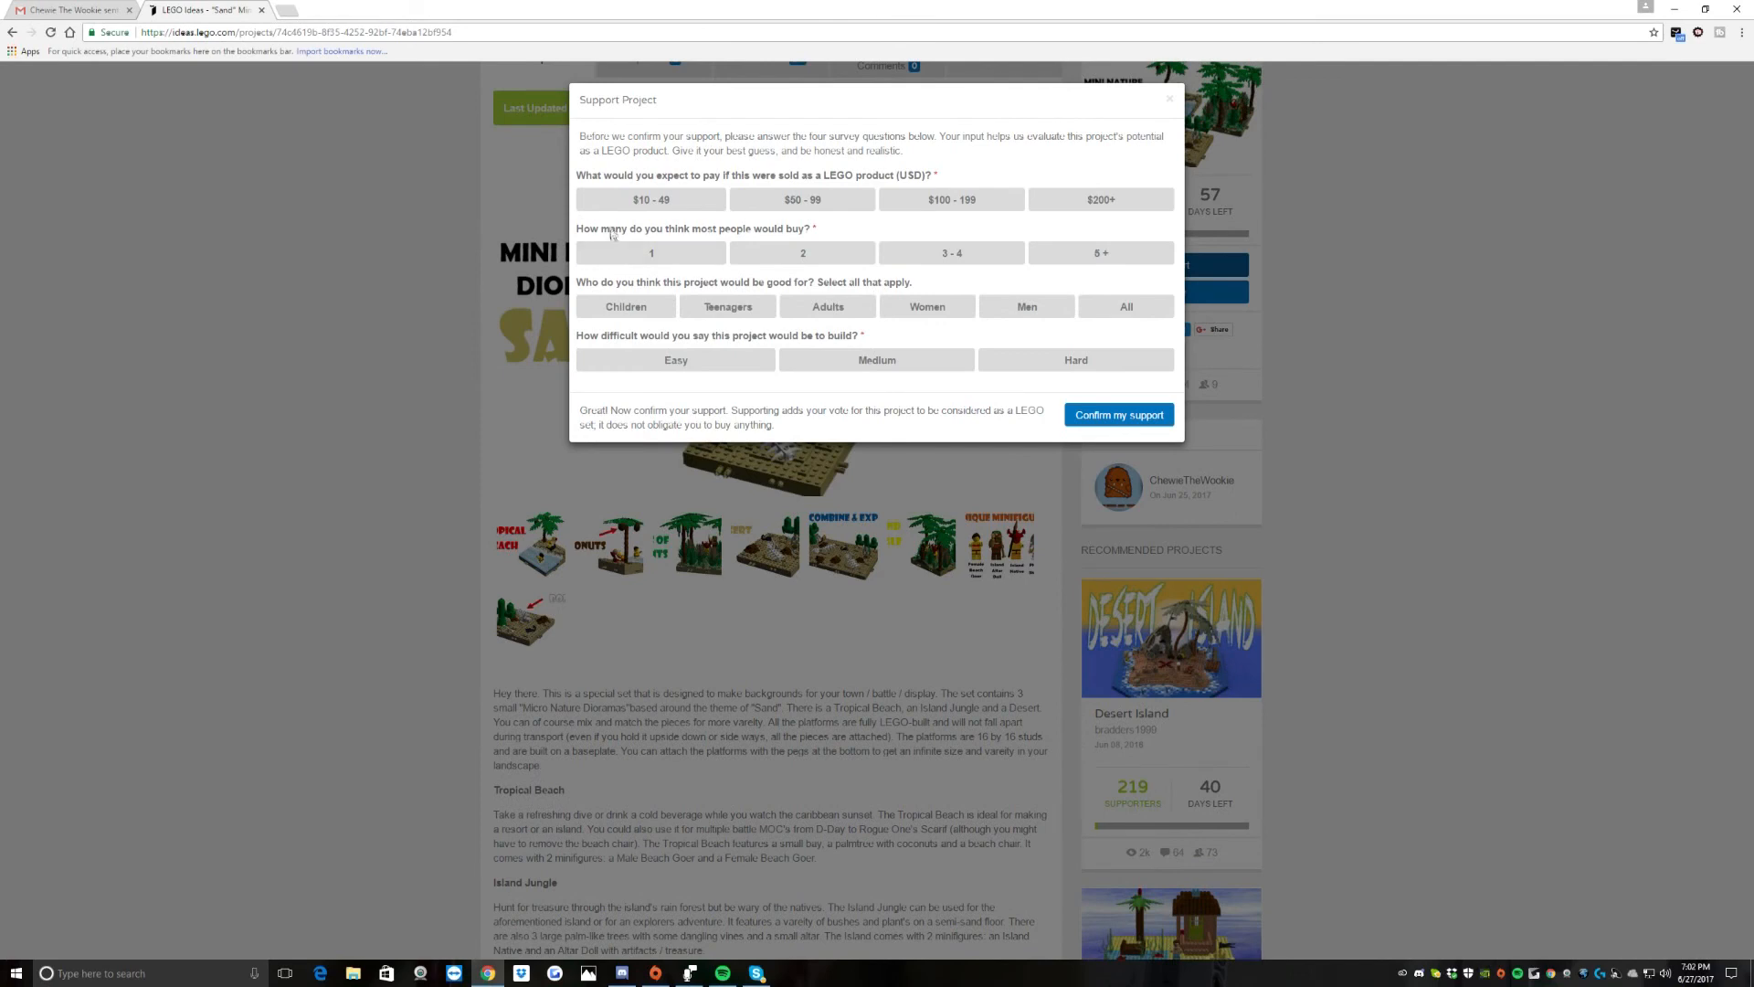
Step: Answer the survey with $10 - 49 price and 1 buyer, then confirm support for the project
left_click(651, 200)
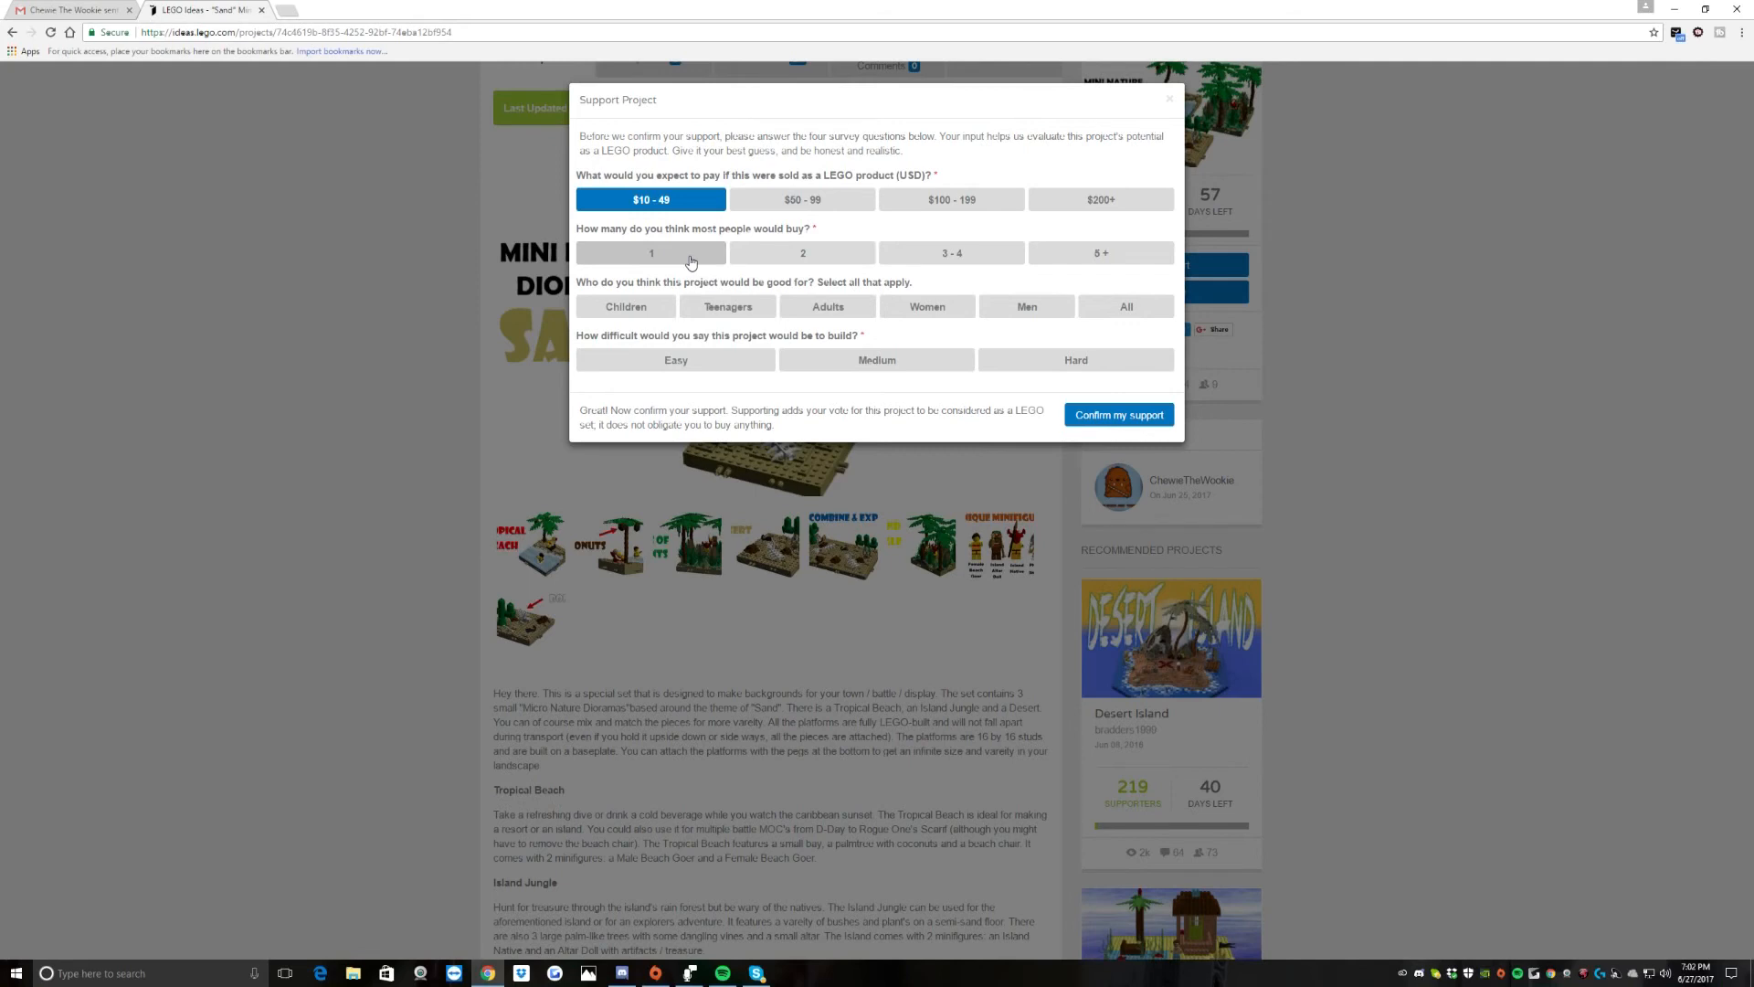
left_click(1126, 307)
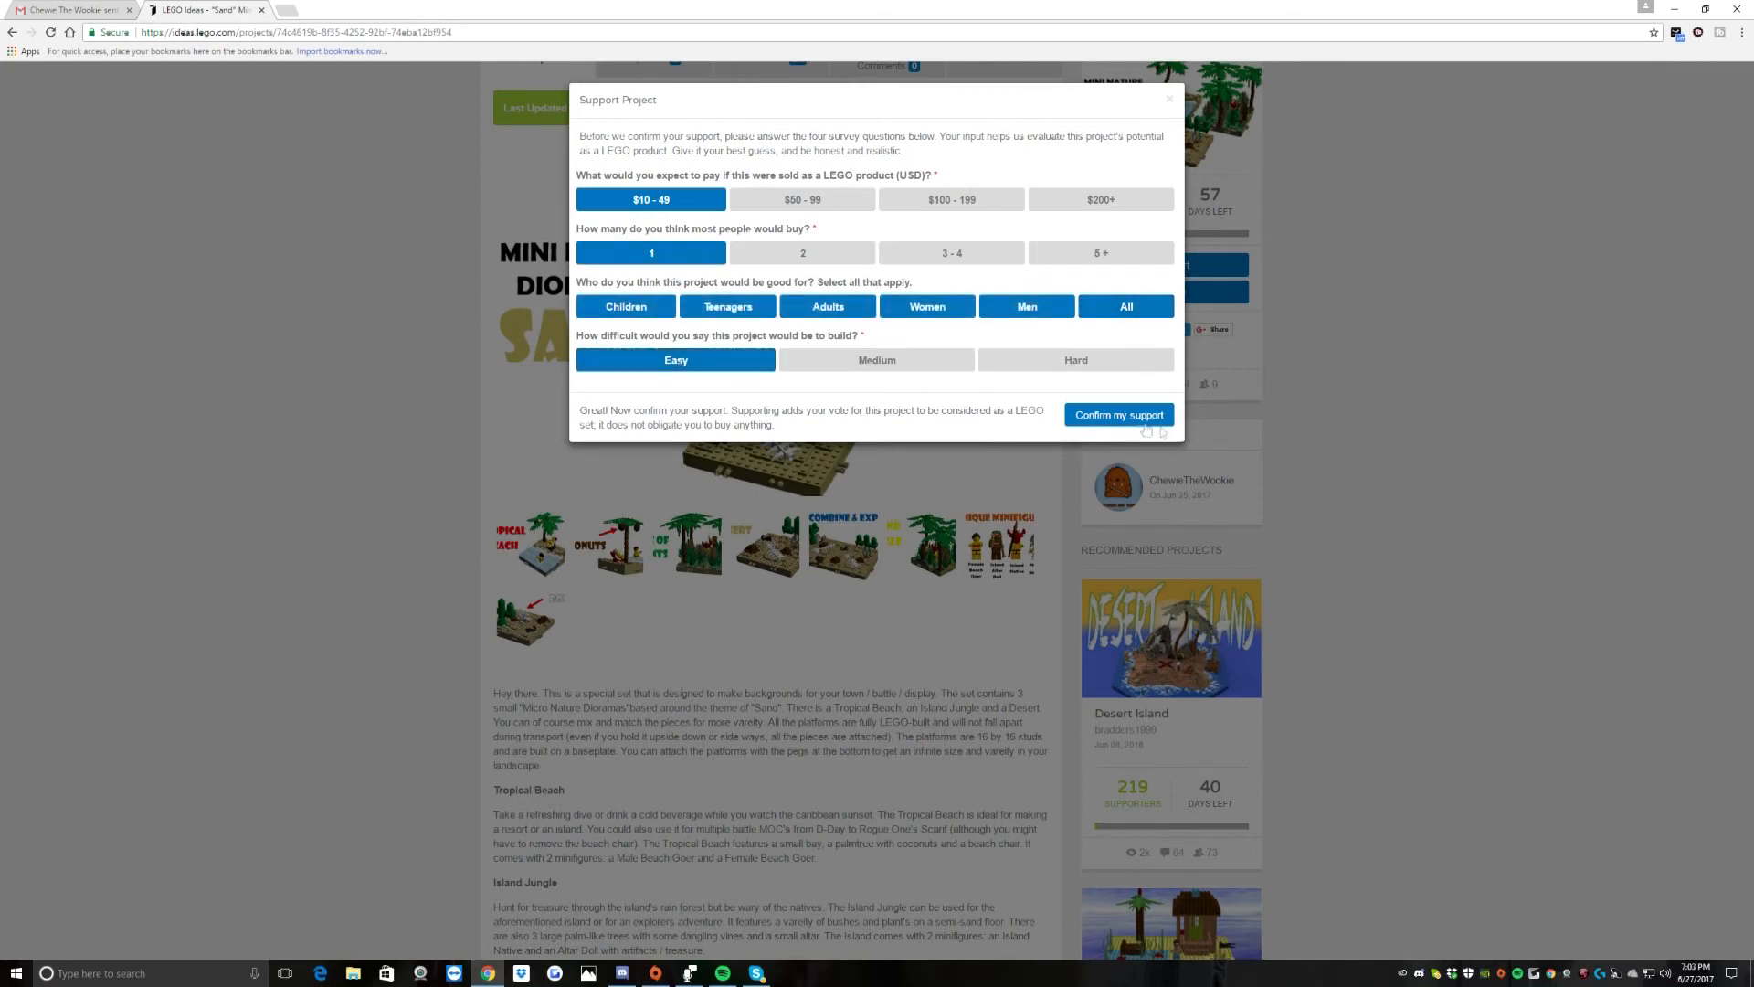
left_click(1118, 415)
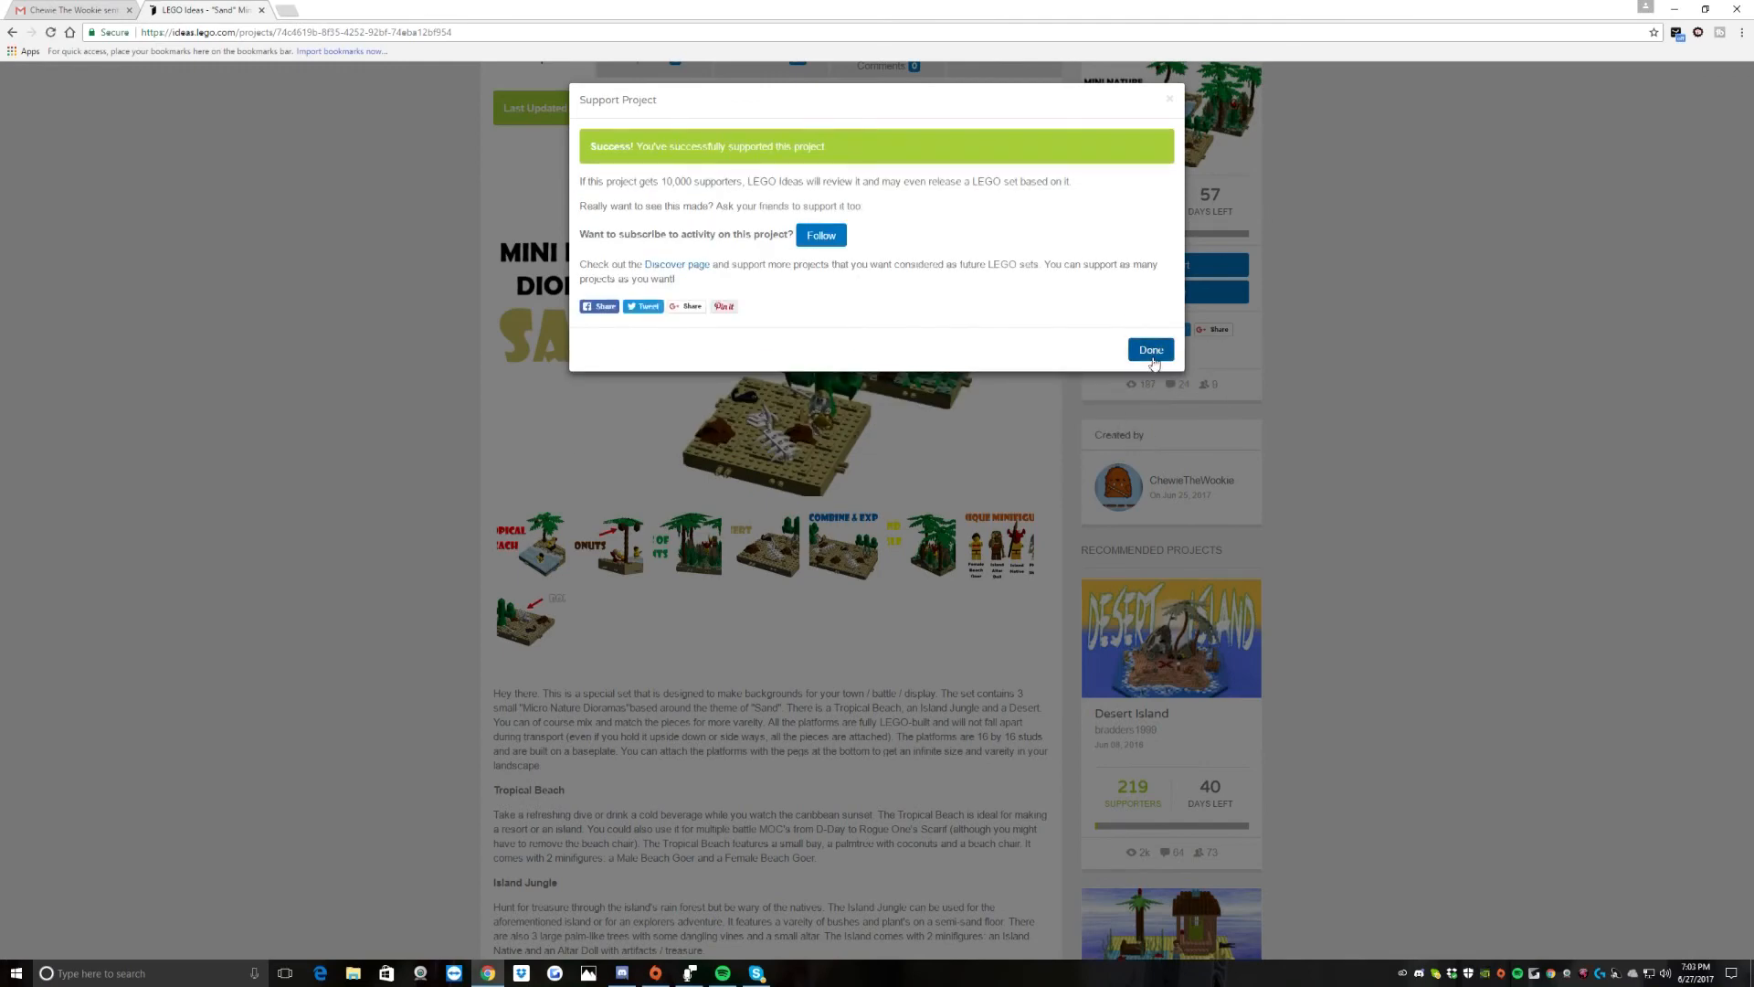
Step: Close the success message so the project shows as supported with 25 supporters
left_click(1150, 349)
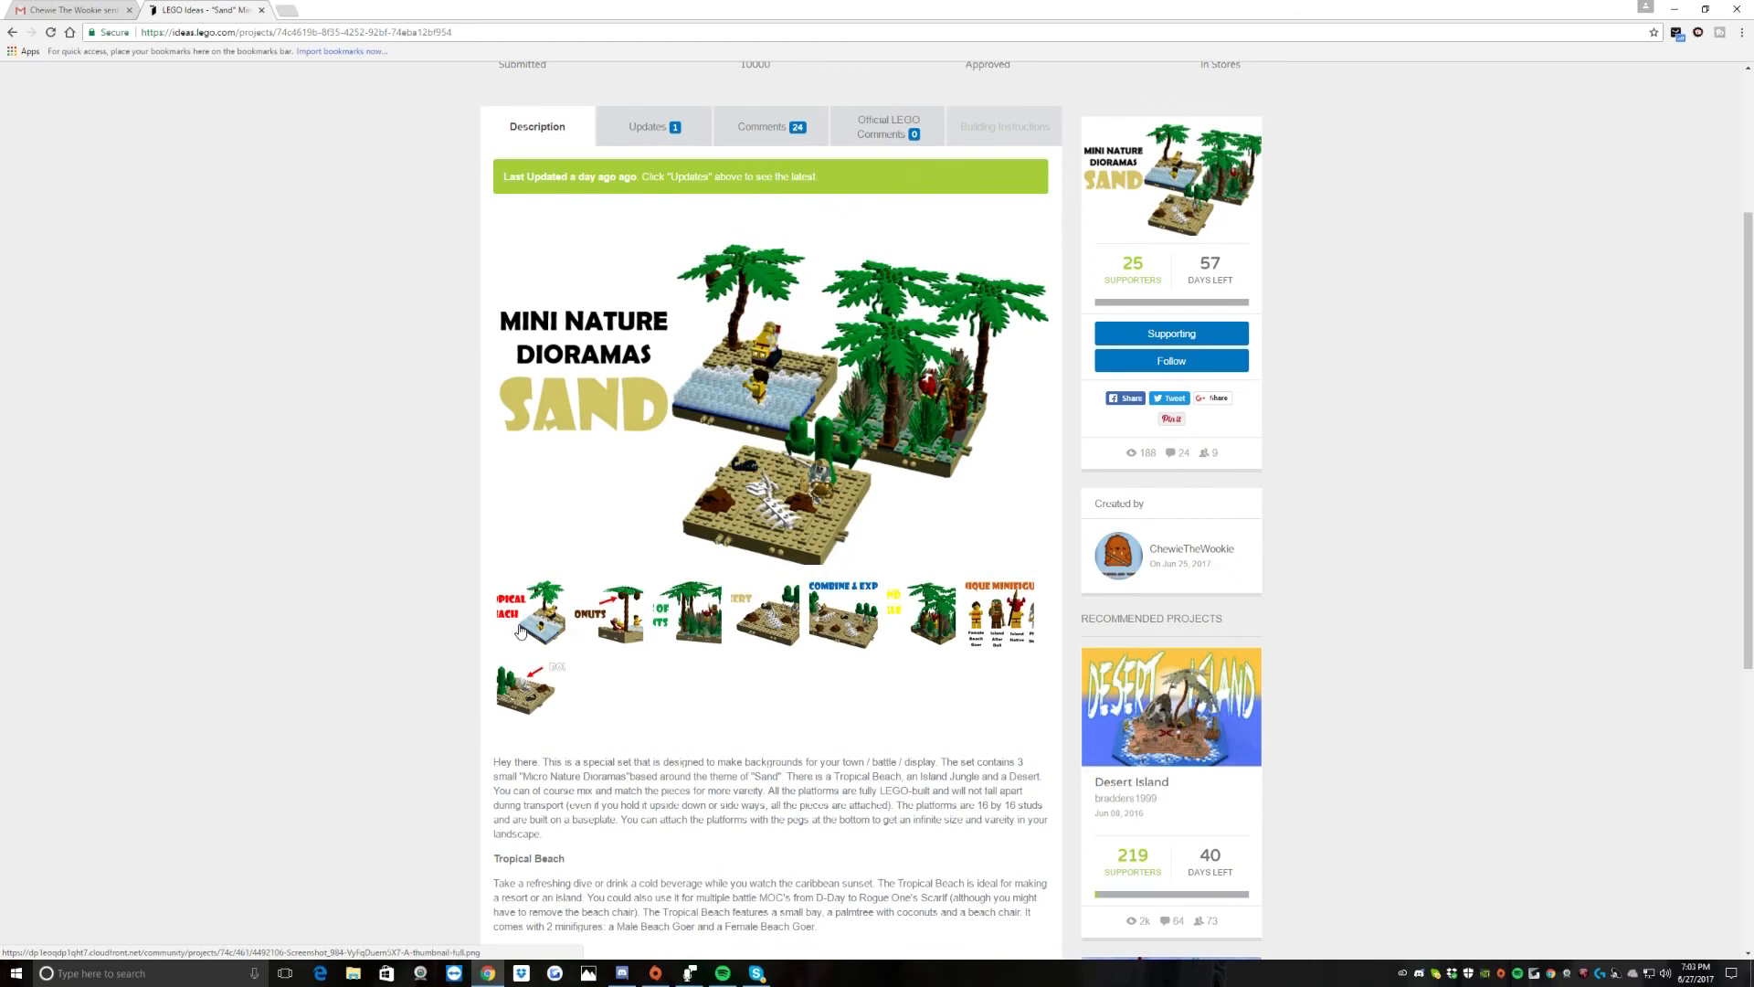
scroll("down", 3)
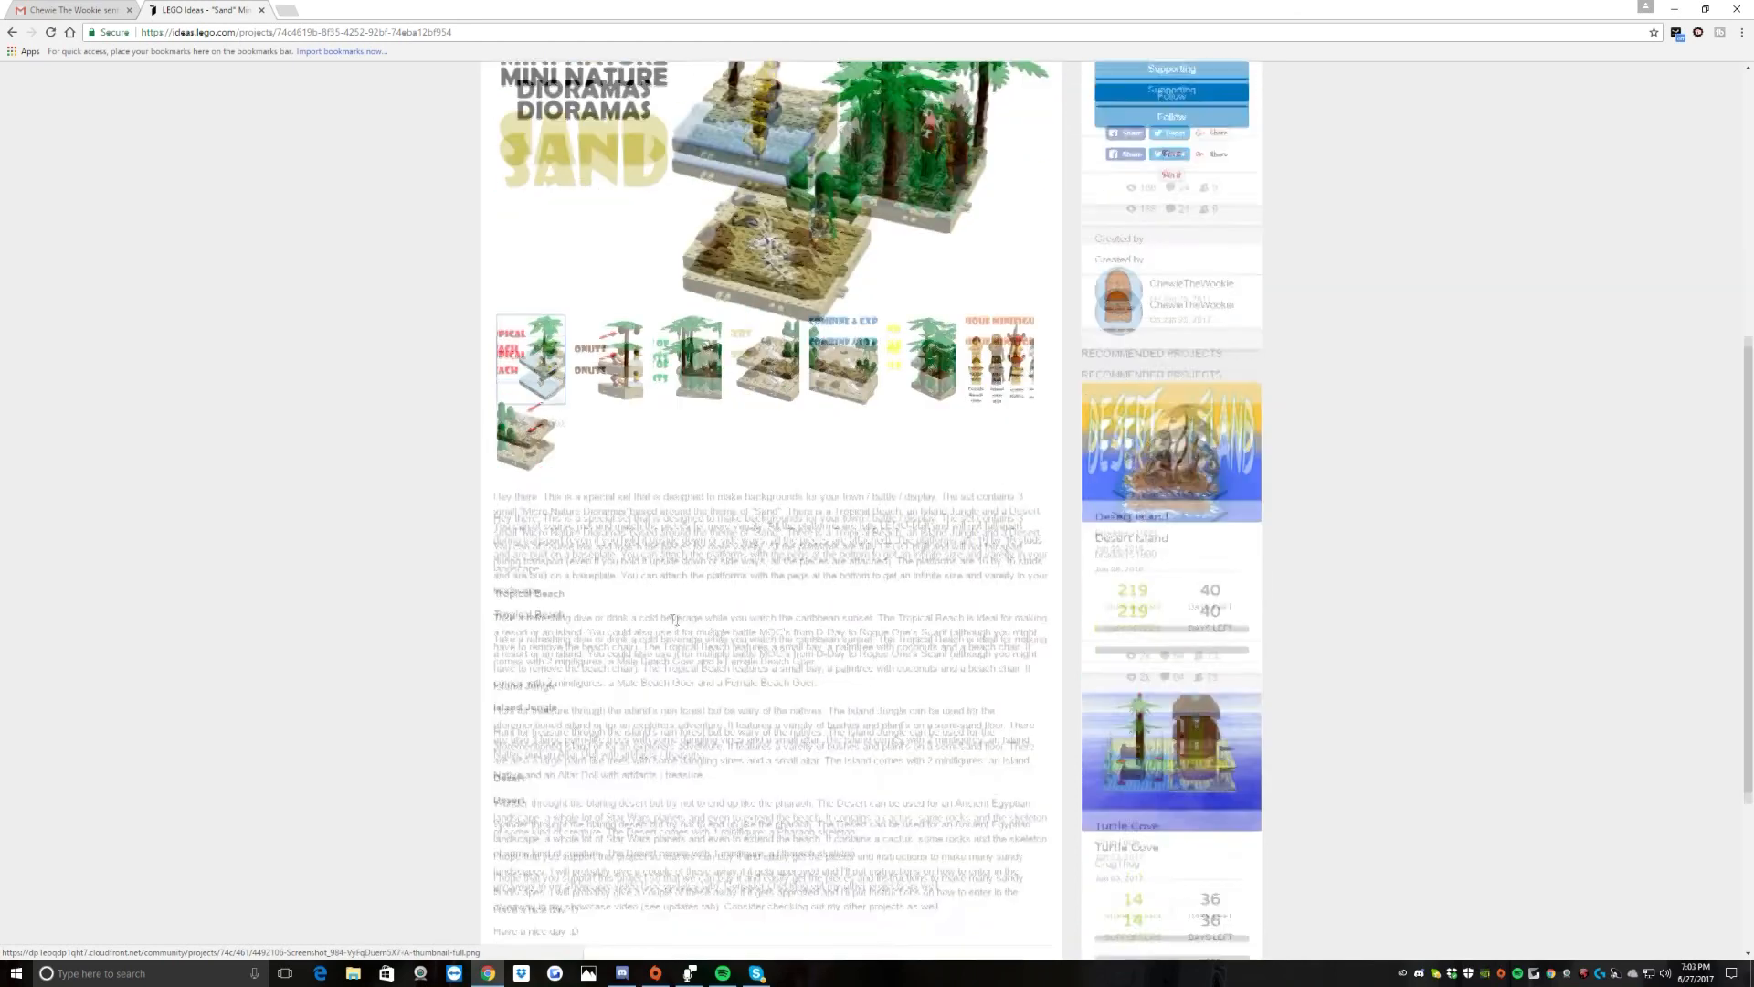